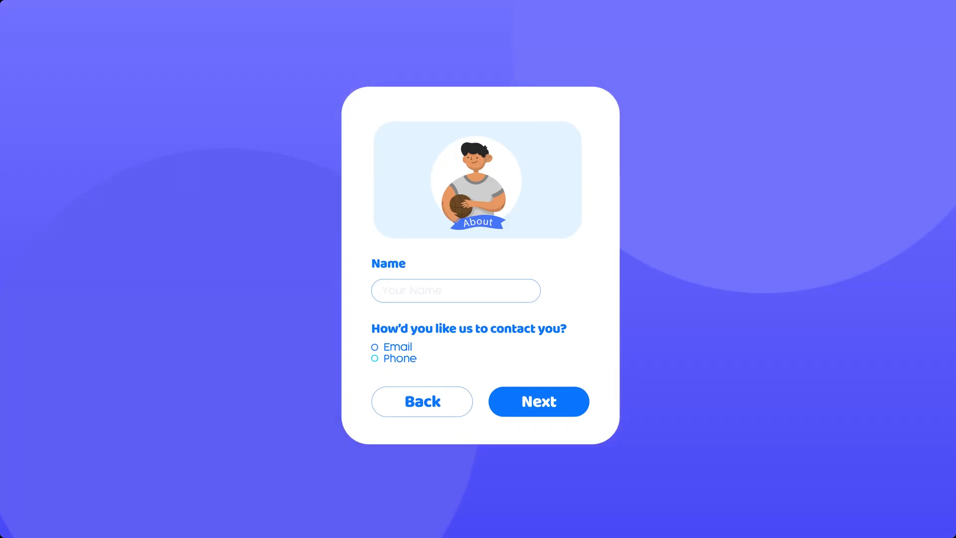
- Save the multi-step form and open its Preview & Design page
click(470, 340)
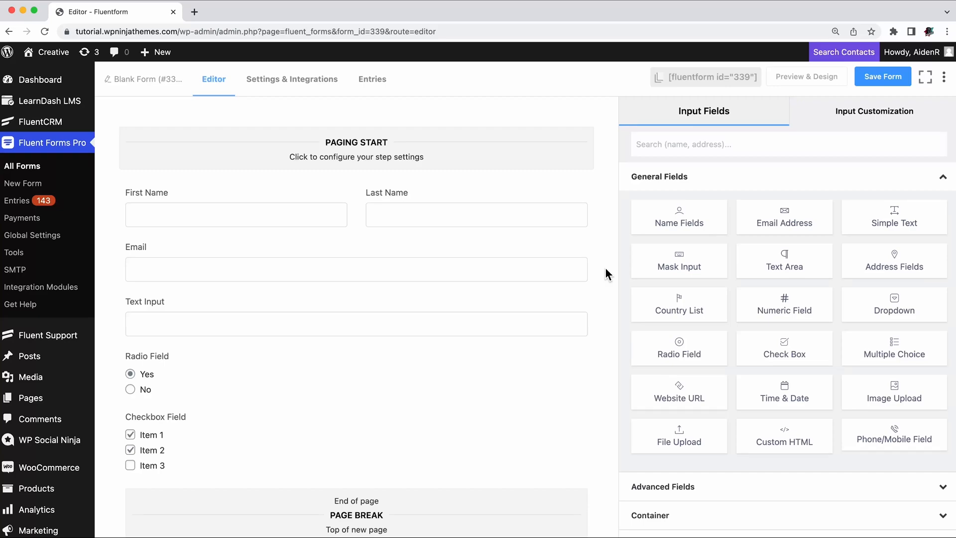
click(882, 76)
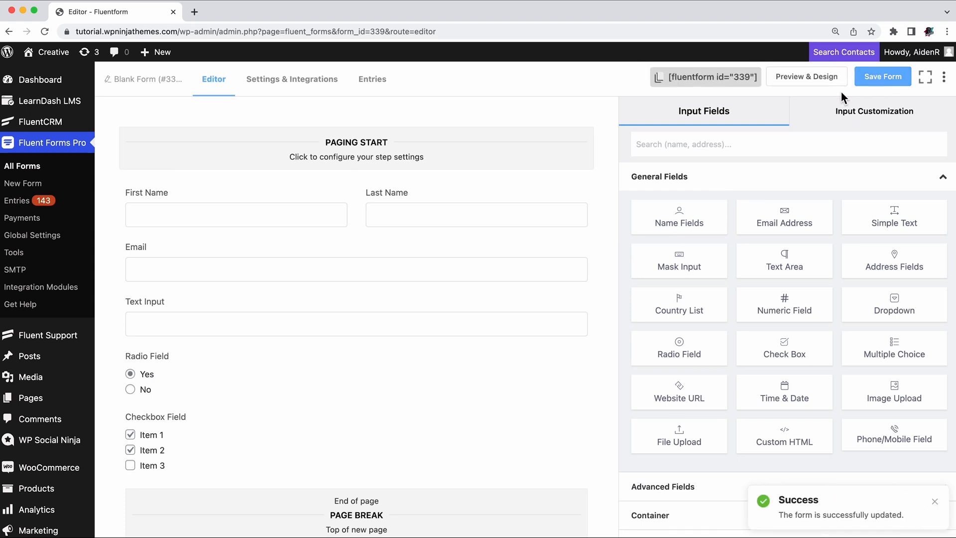
click(807, 77)
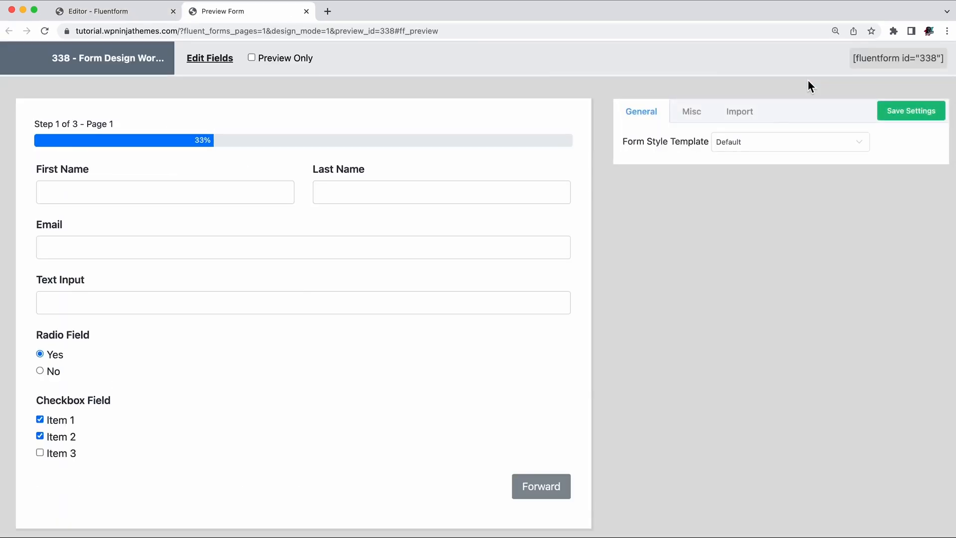
- Step forward through the second and third pages, then back to the first
click(540, 486)
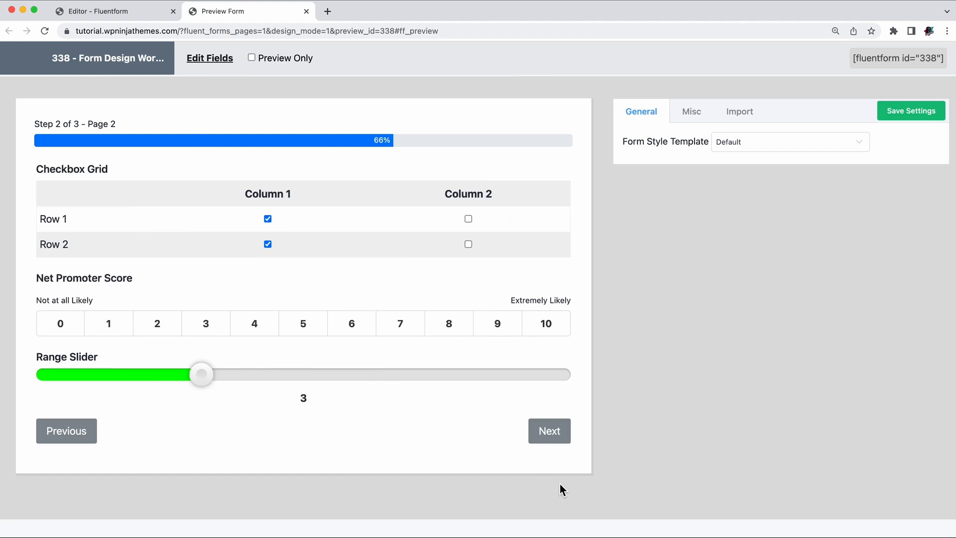
click(548, 430)
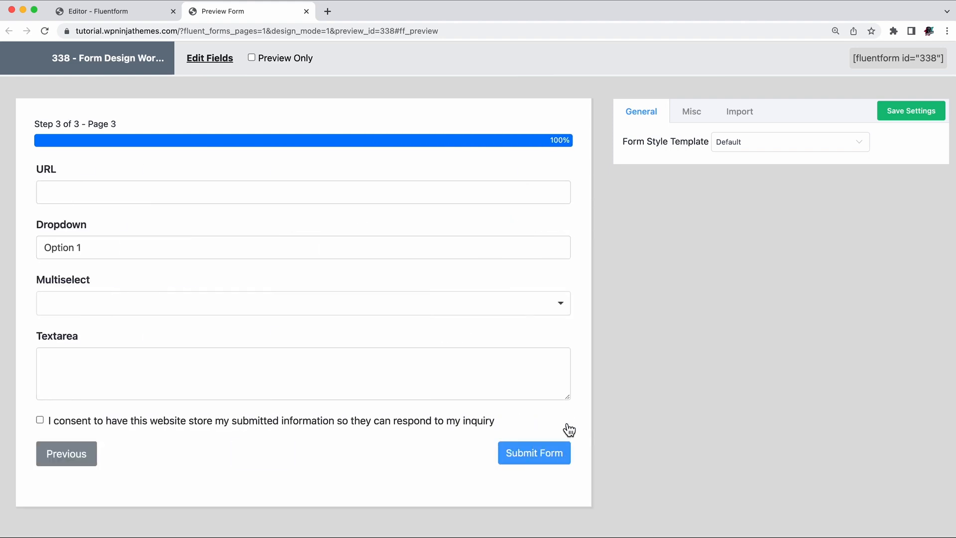
click(66, 453)
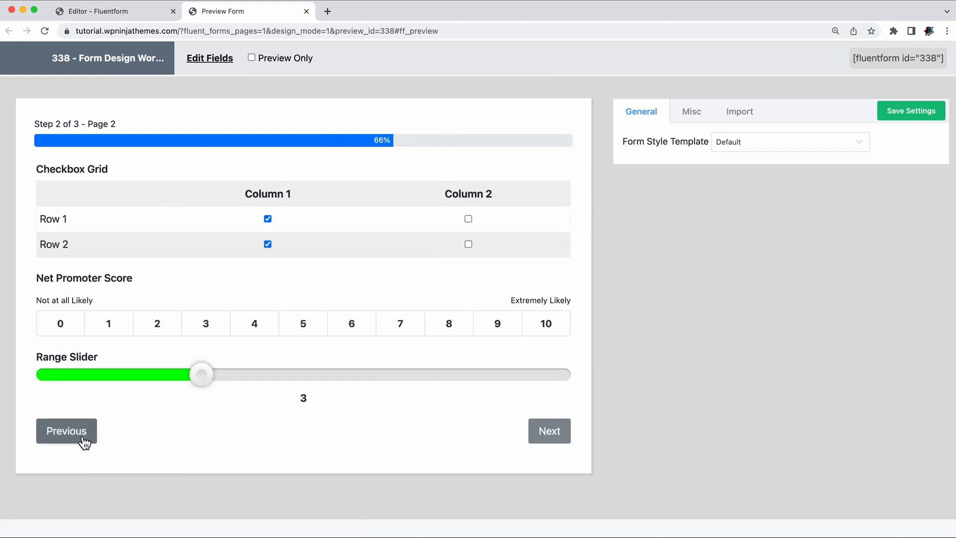
click(66, 430)
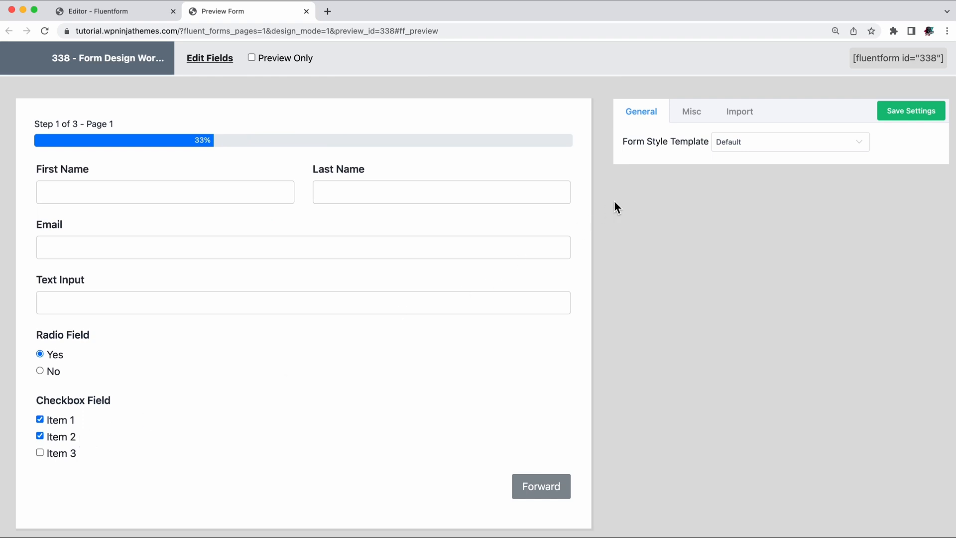
click(789, 141)
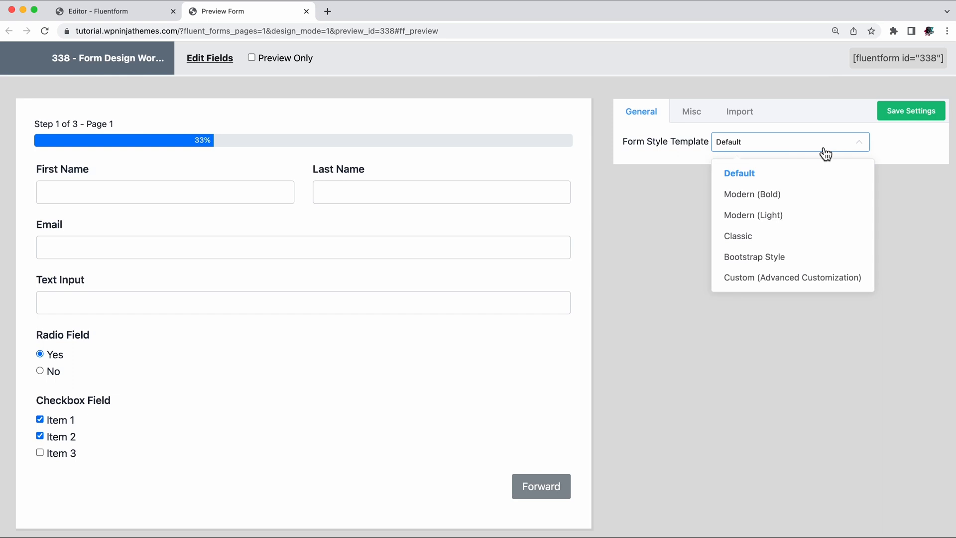
- Try Modern (Bold) and Bootstrap Style, then apply Custom (Advanced Customization)
click(752, 194)
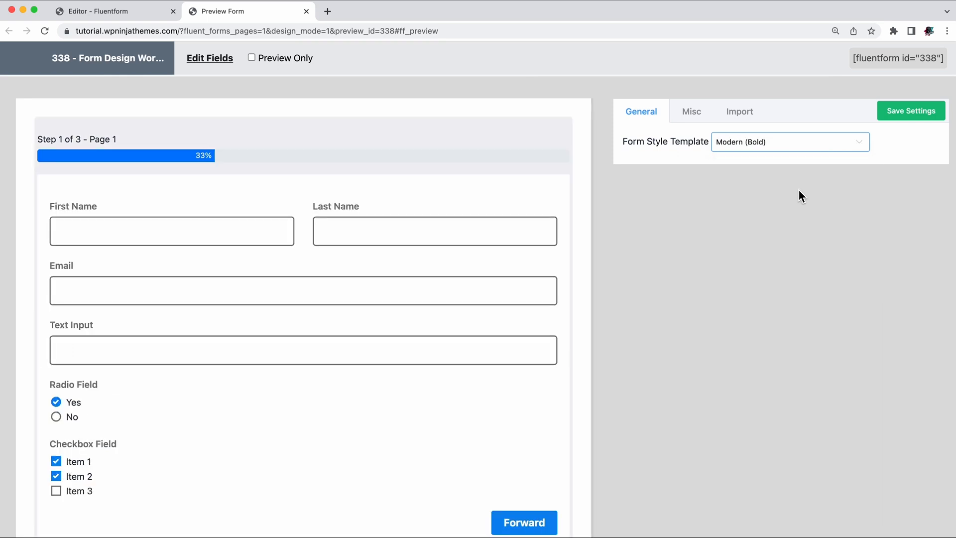
click(789, 142)
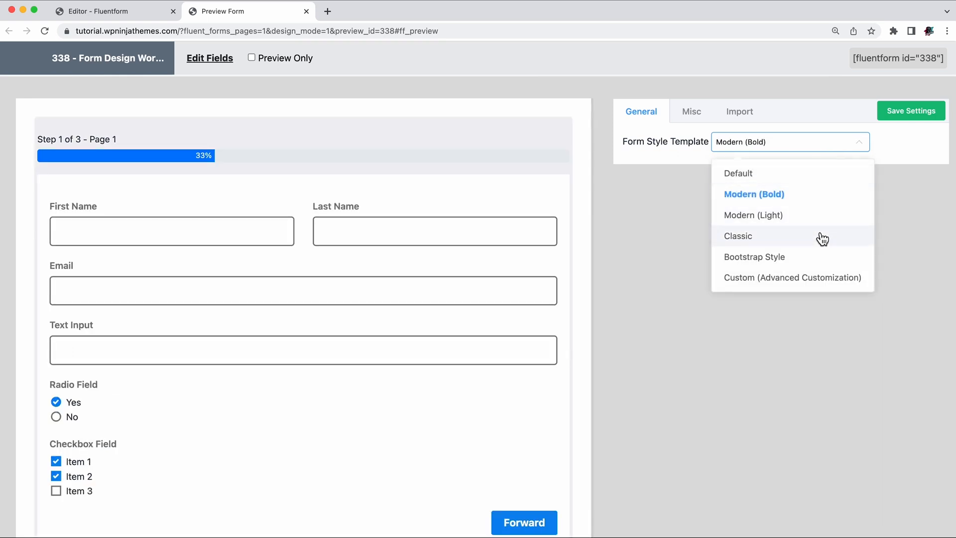
click(754, 257)
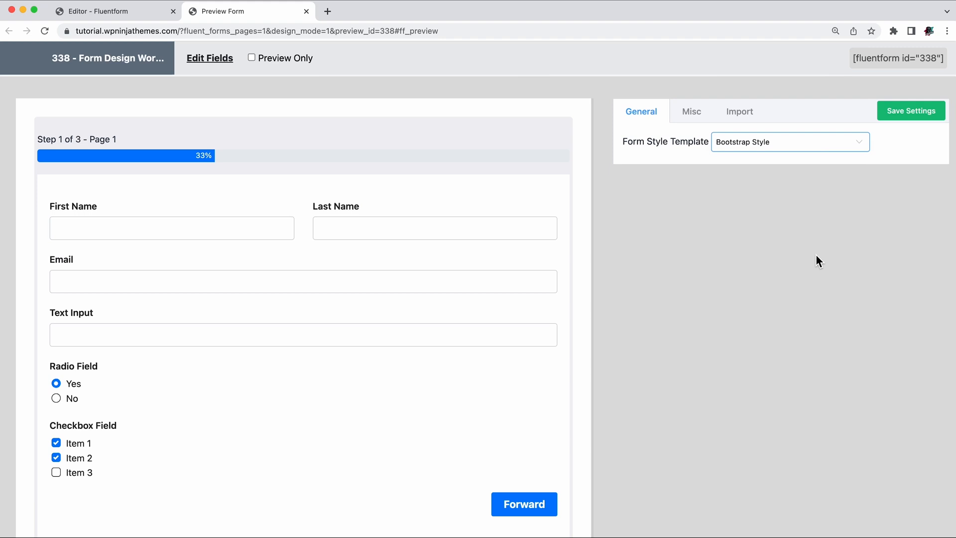
click(789, 141)
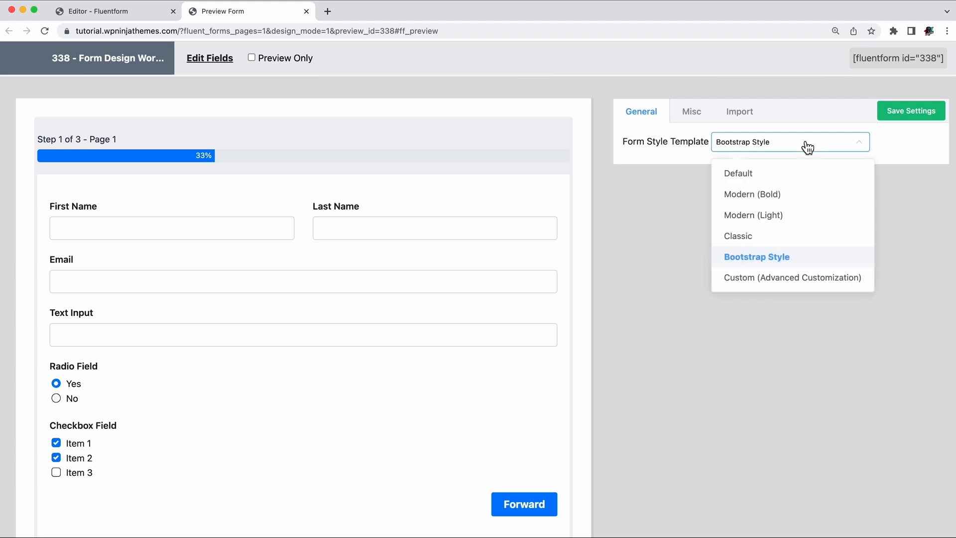
click(792, 277)
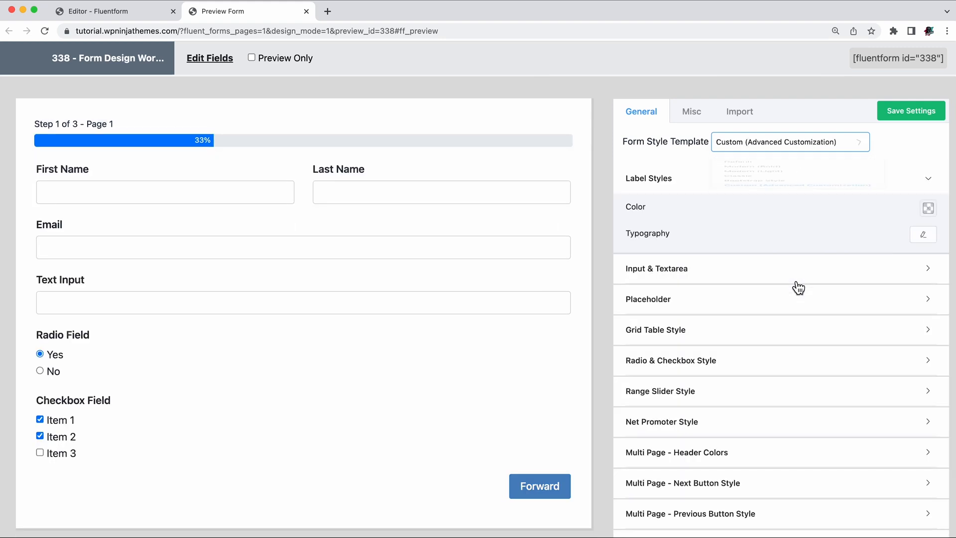
- Set label typography to font size 17, weight 500, Capitalize, letter spacing 1
click(790, 141)
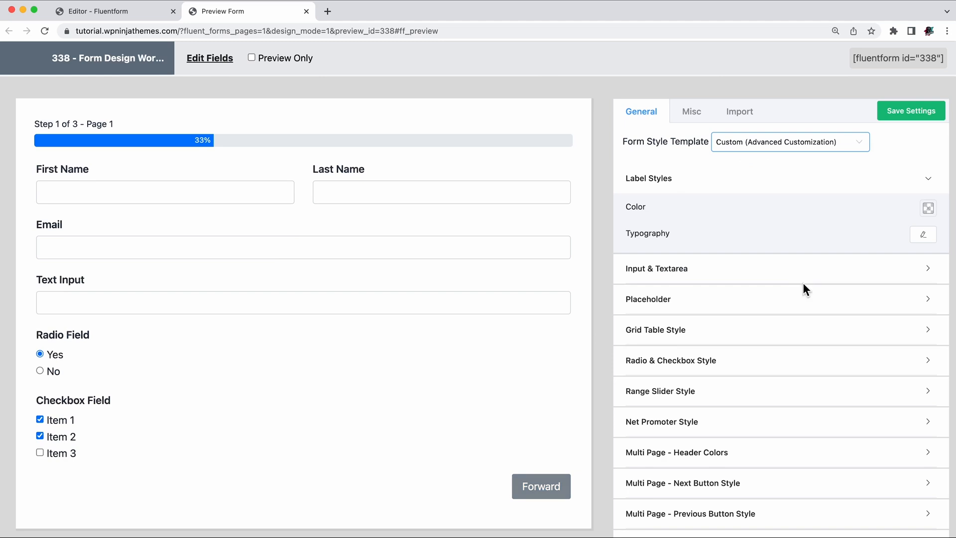
mouse_move(664, 125)
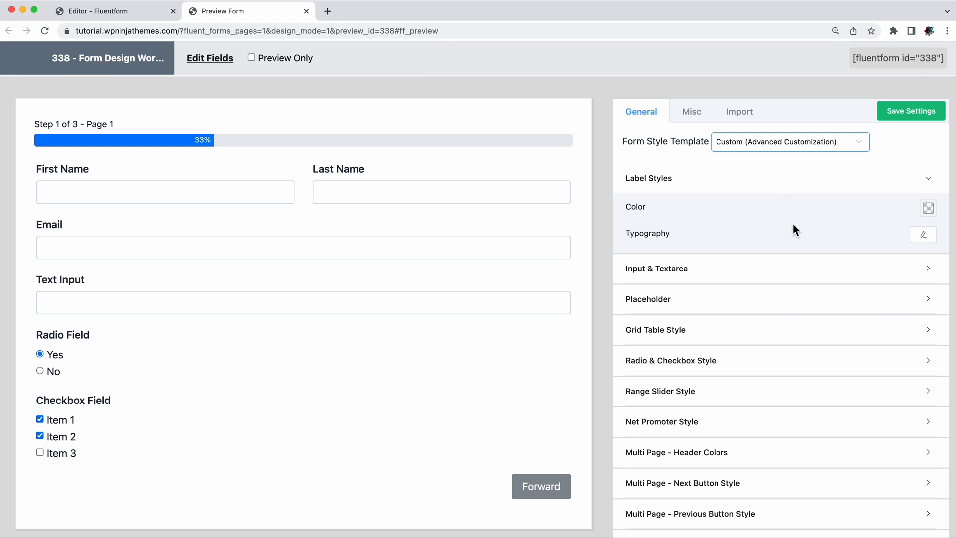
mouse_move(799, 240)
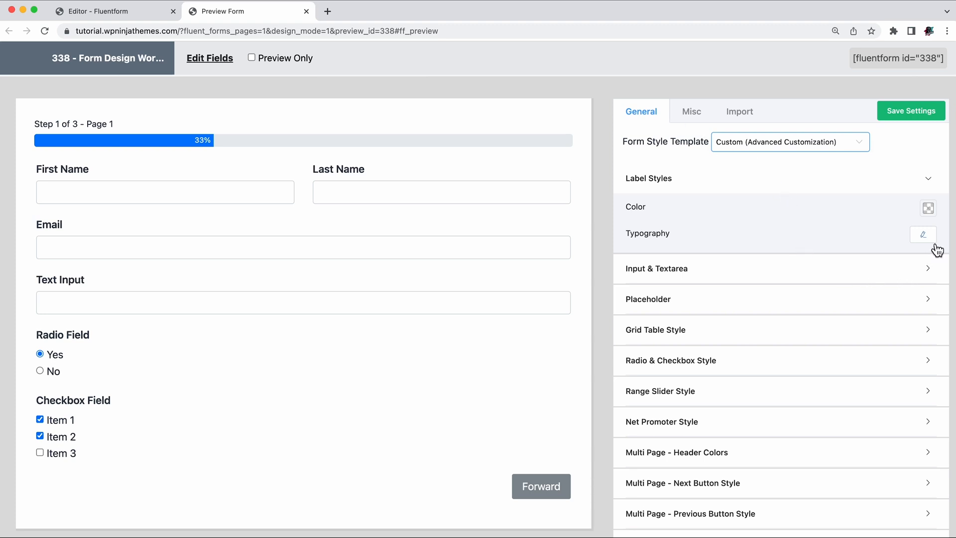
click(923, 234)
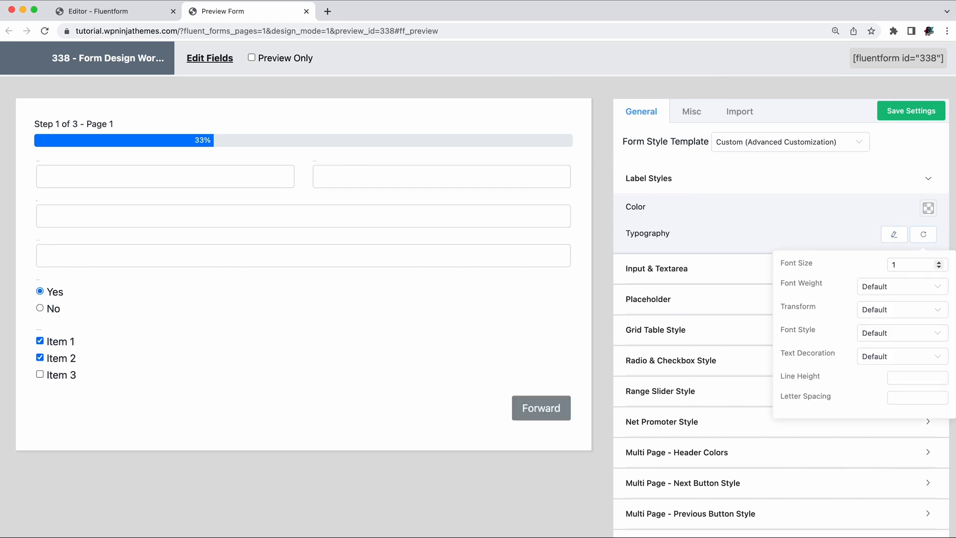
click(901, 287)
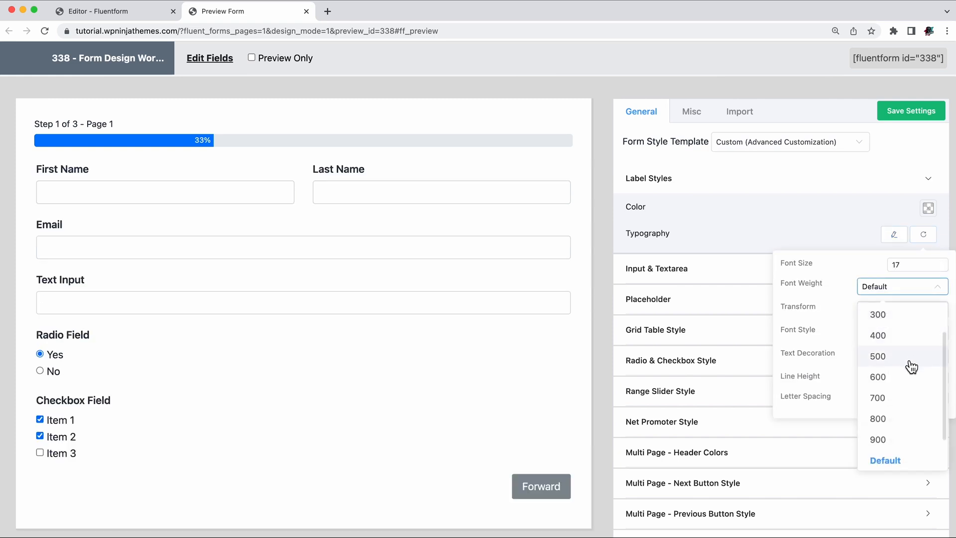
click(878, 356)
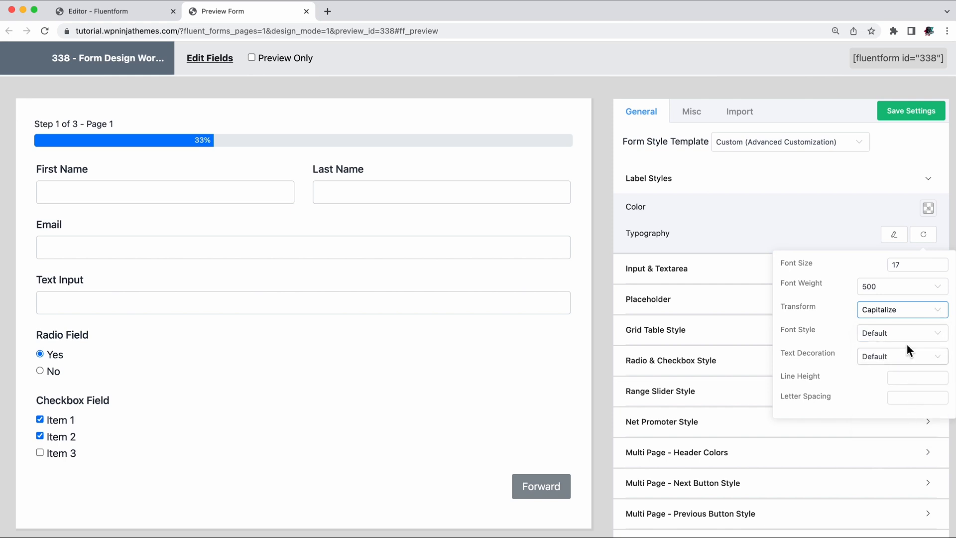
click(901, 356)
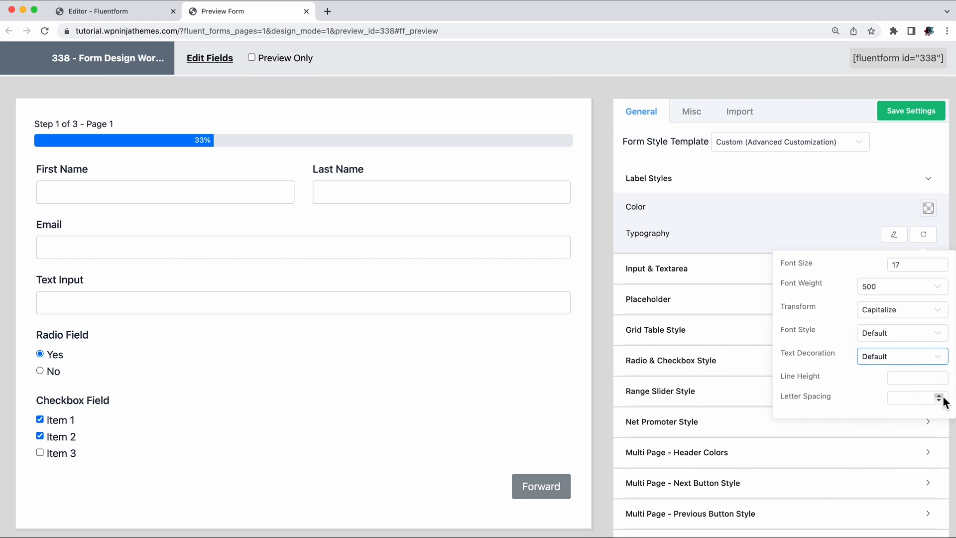
click(940, 394)
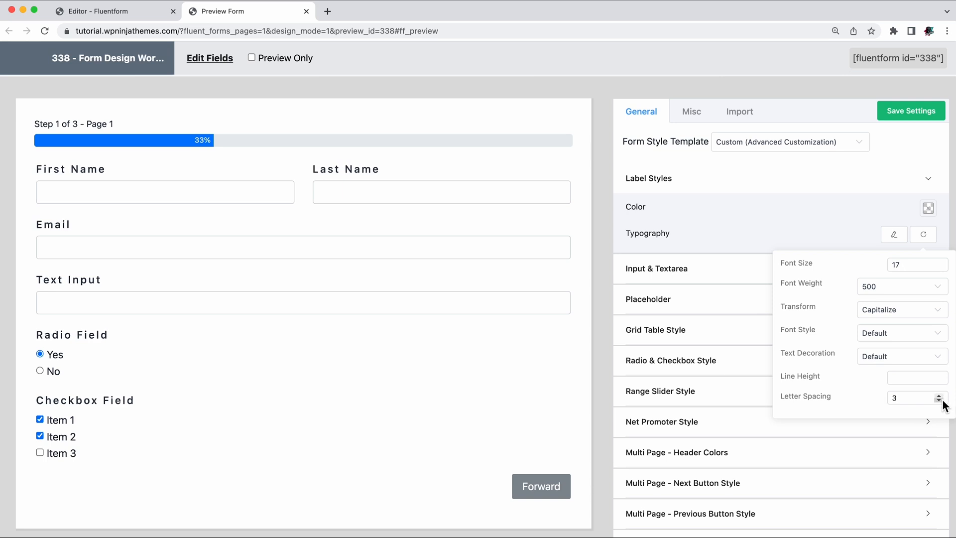
click(938, 400)
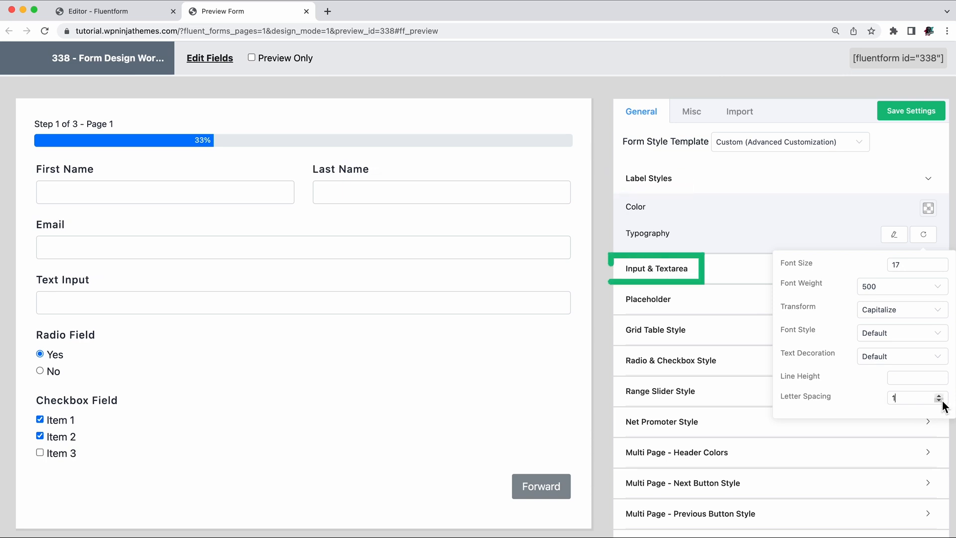
click(649, 299)
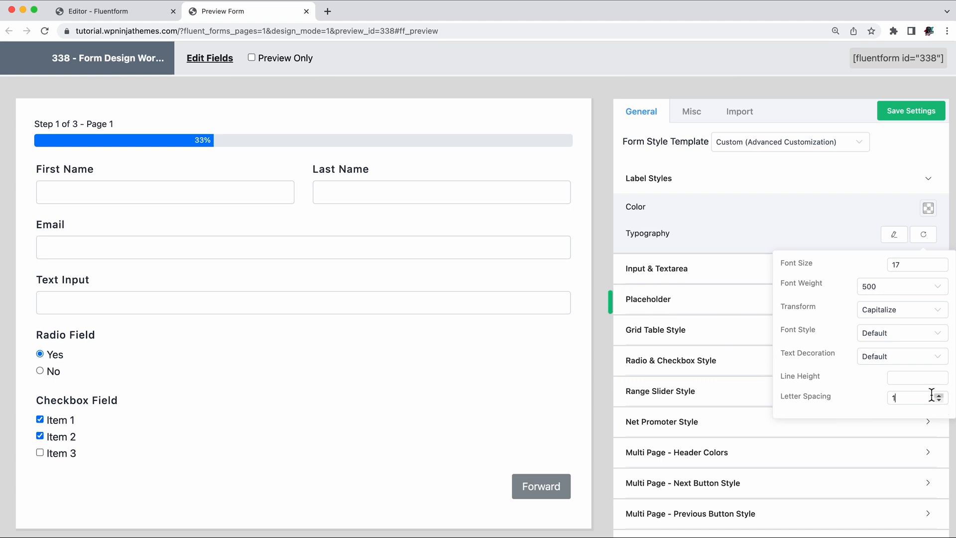
- Set the Label Styles colour to rgba(77, 104, 255, 1)
click(928, 209)
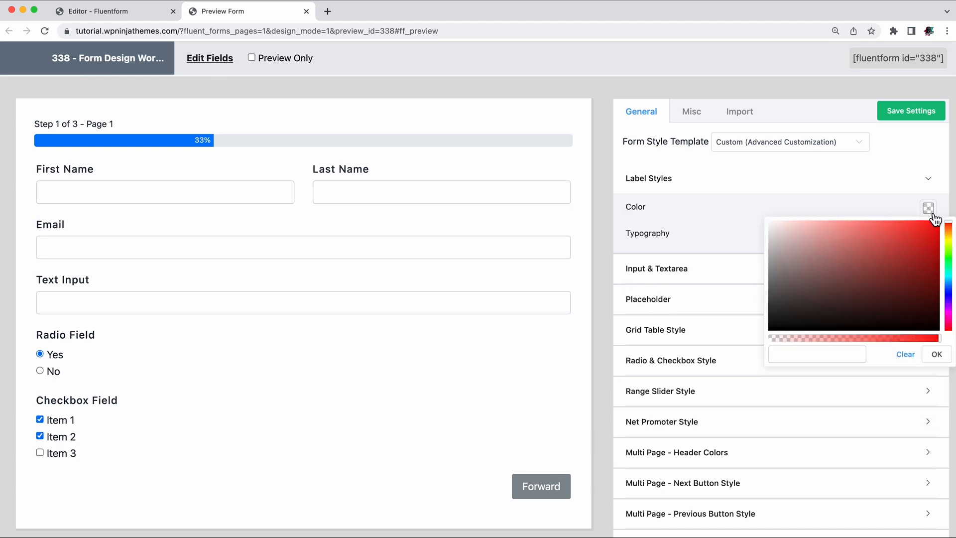
click(888, 253)
text(rgba(77, 104, 255, 1))
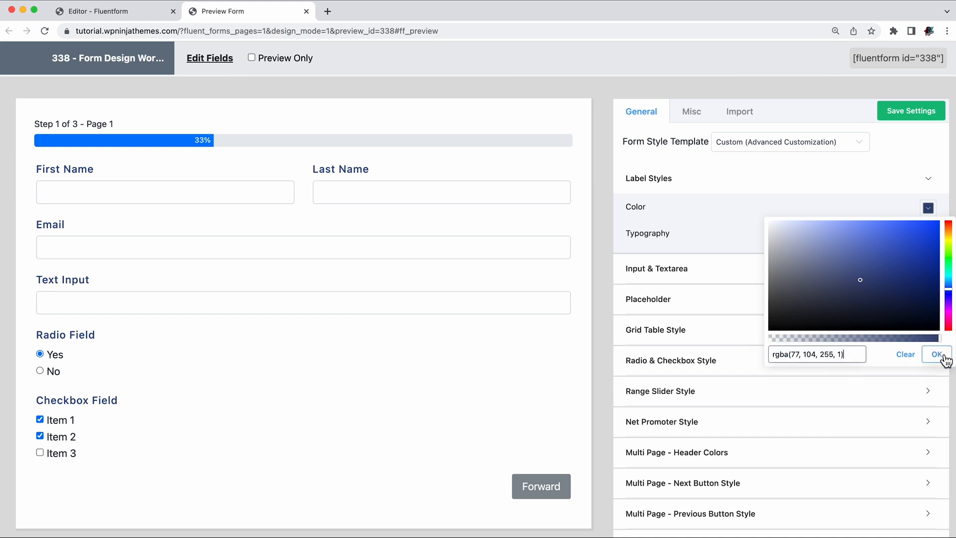
click(937, 354)
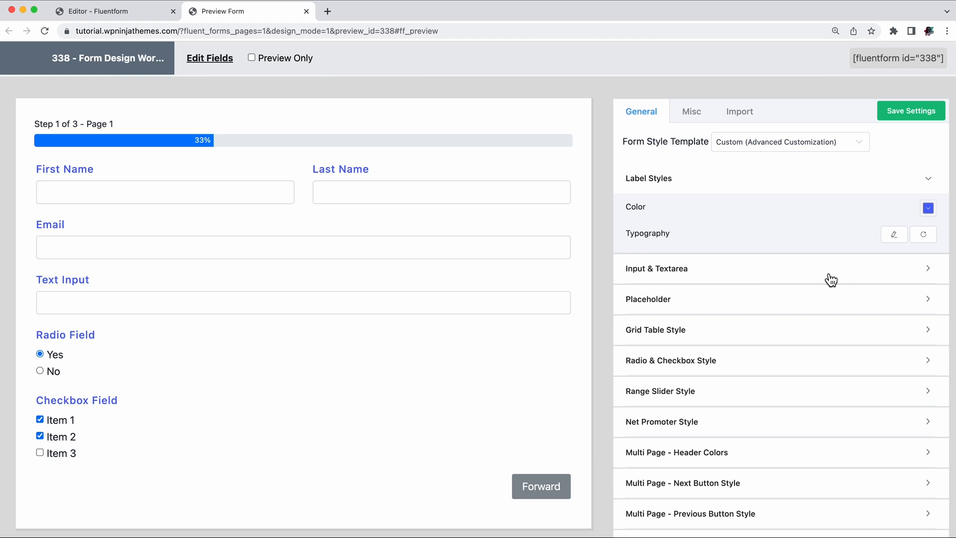
click(656, 268)
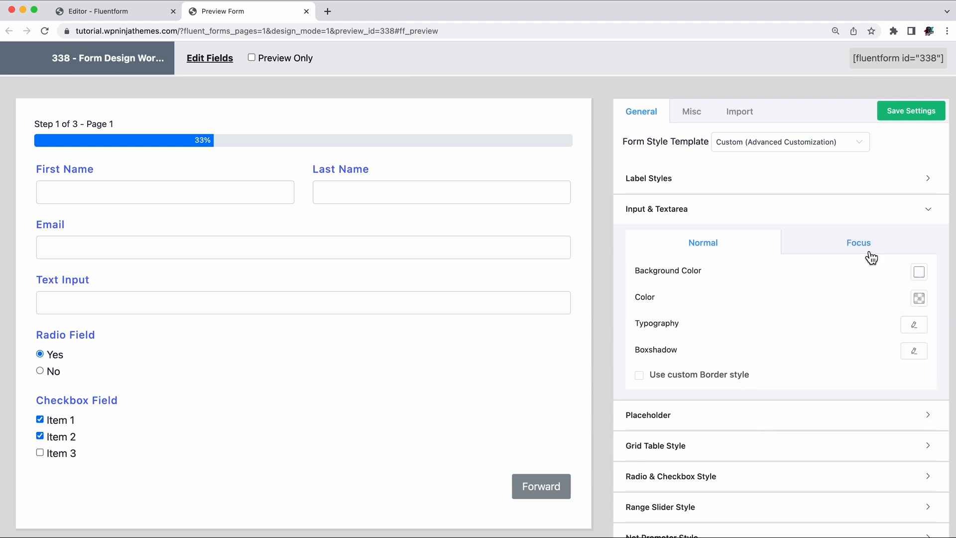
- Set the Focus-state input background to rgba(228, 232, 255, 1), then return to Normal
click(919, 271)
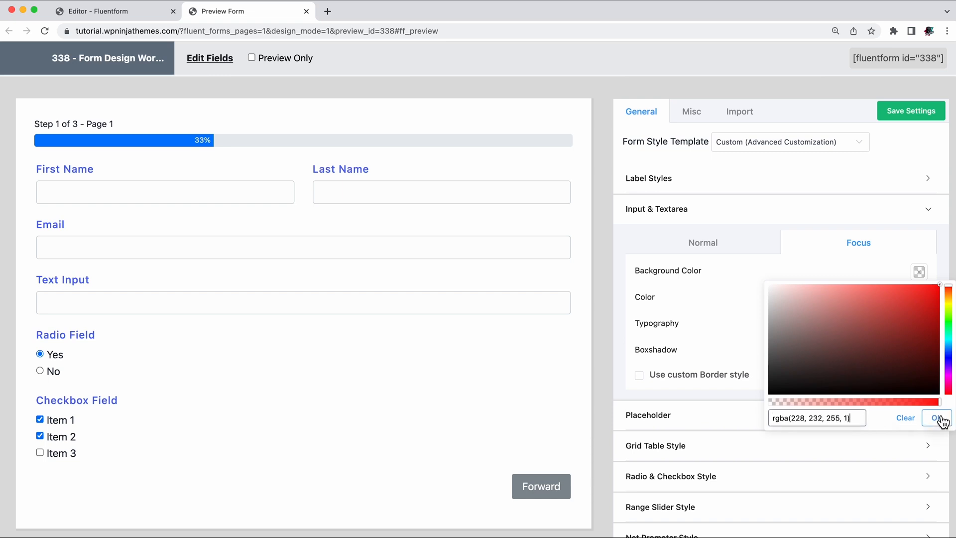
click(936, 418)
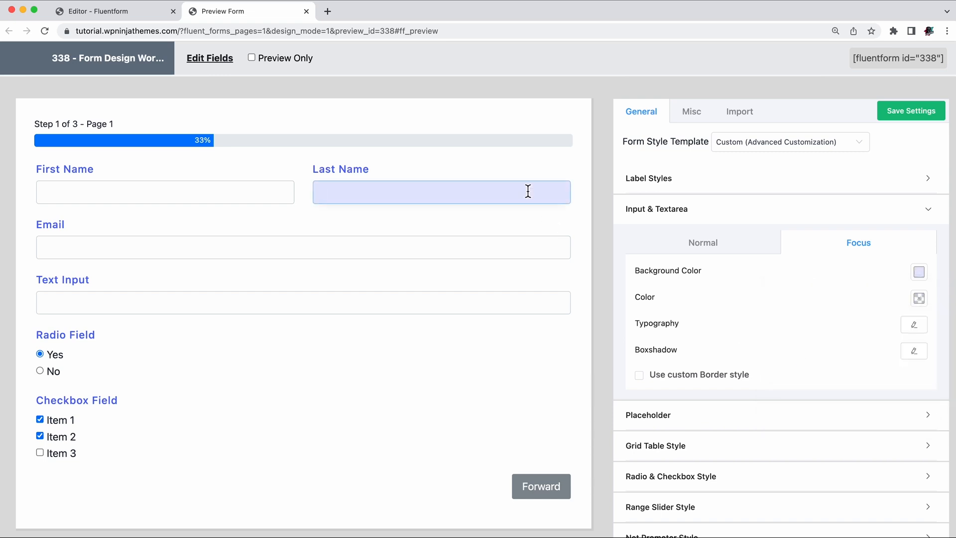
click(702, 242)
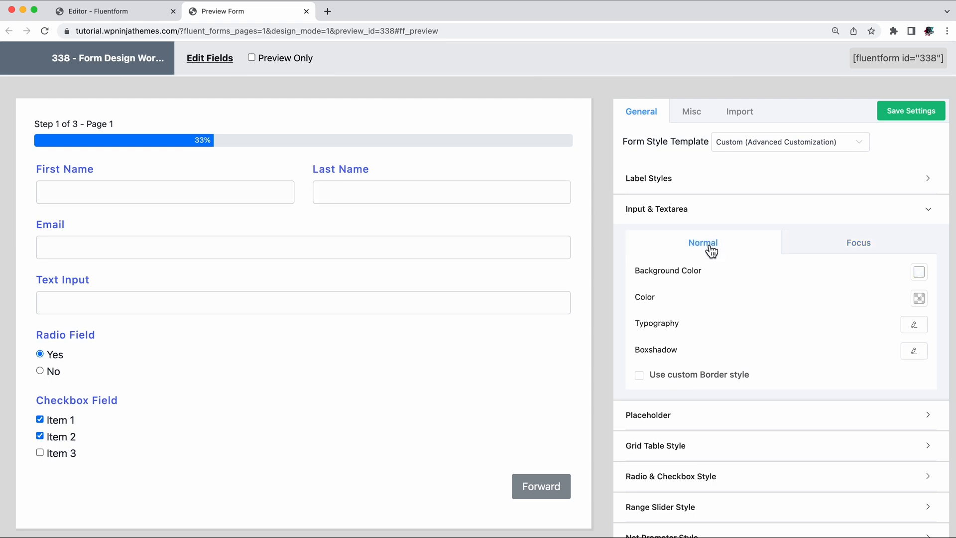
- Add a lavender box shadow to normal inputs, horizontal 3 and vertical 1
click(914, 351)
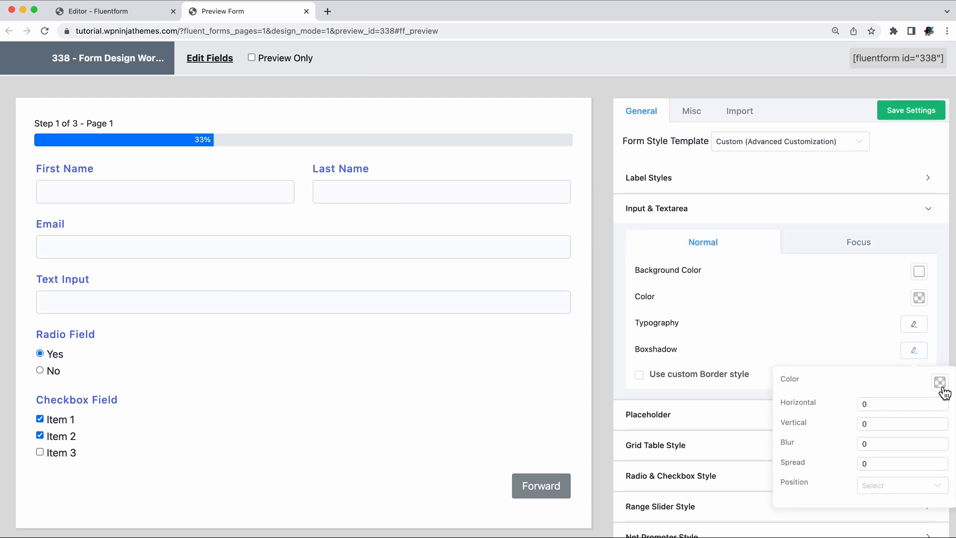
click(943, 383)
text(1)
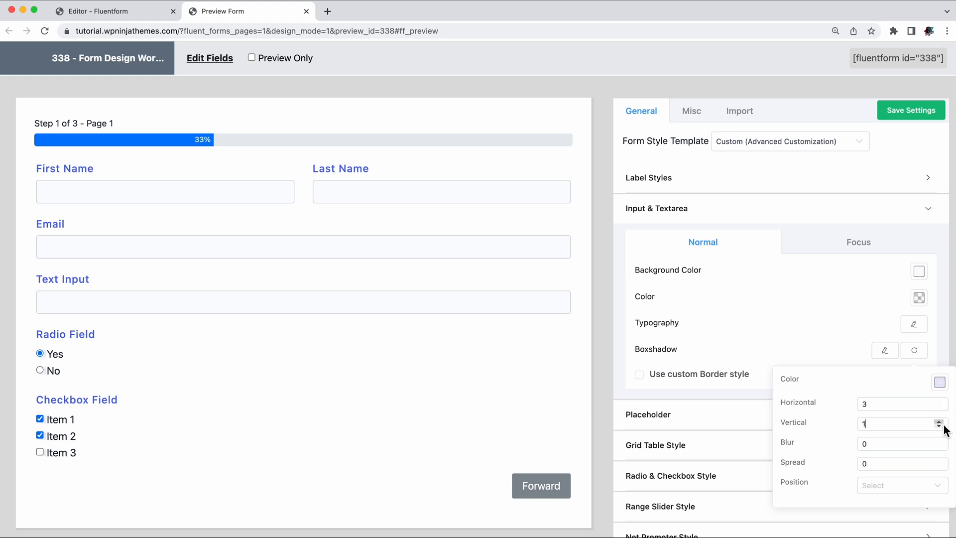
click(901, 485)
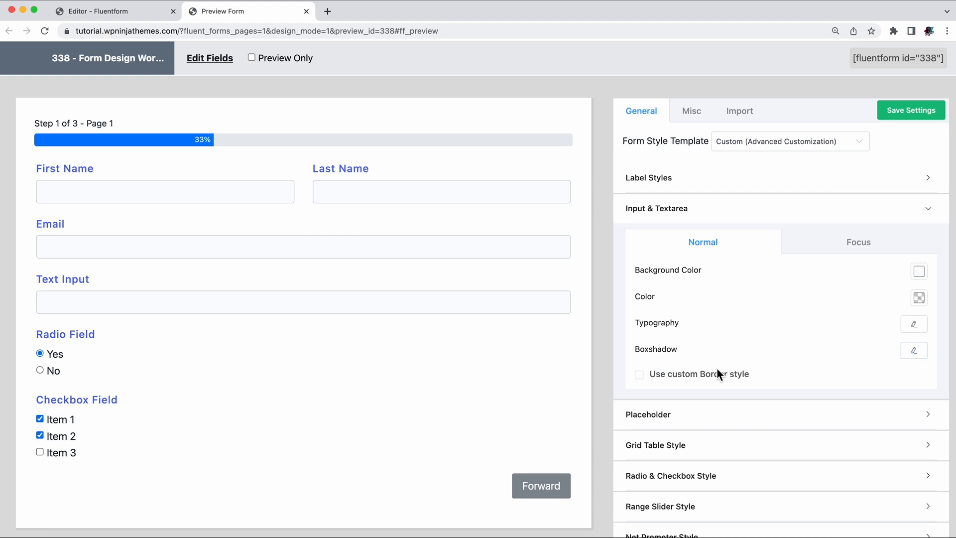
- Give inputs a custom solid lavender border, width 1, radius 4 on all sides
click(639, 374)
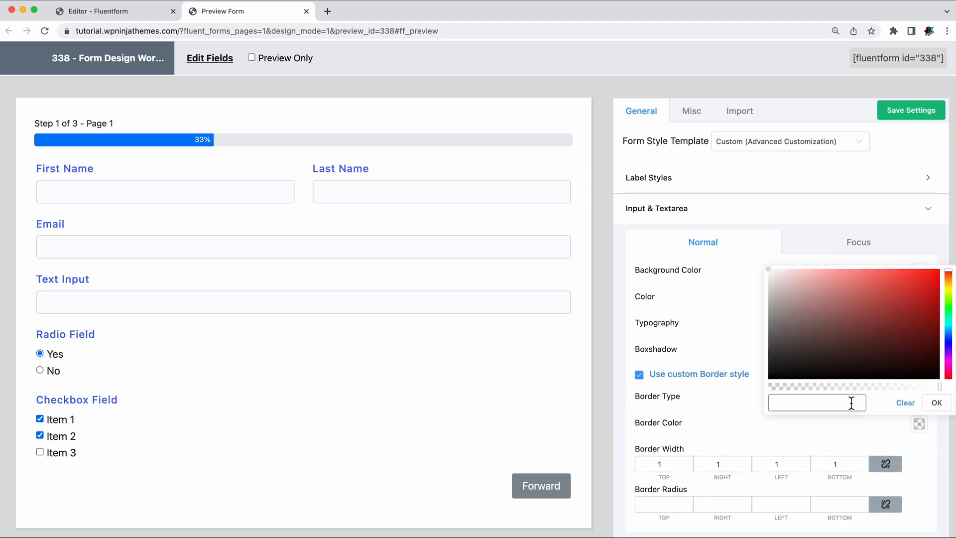
click(937, 402)
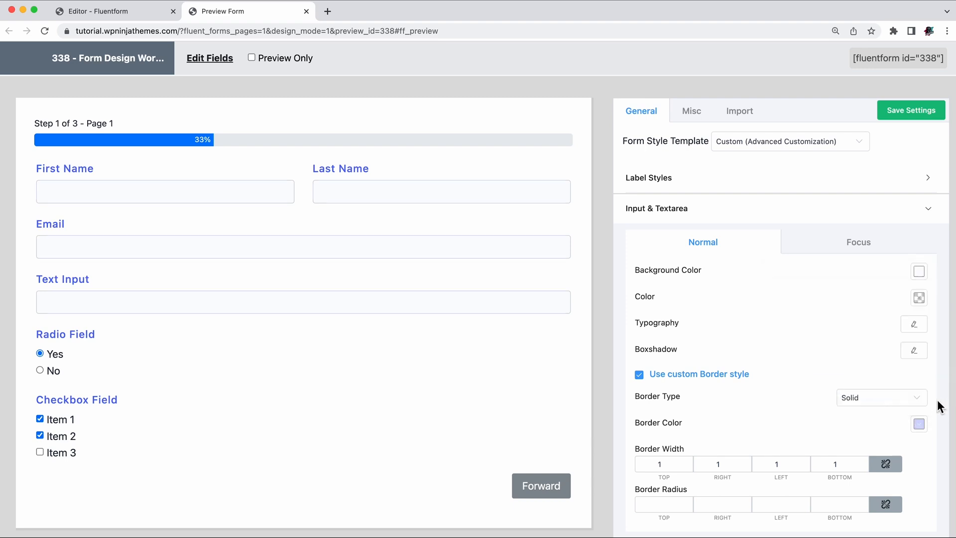
click(688, 460)
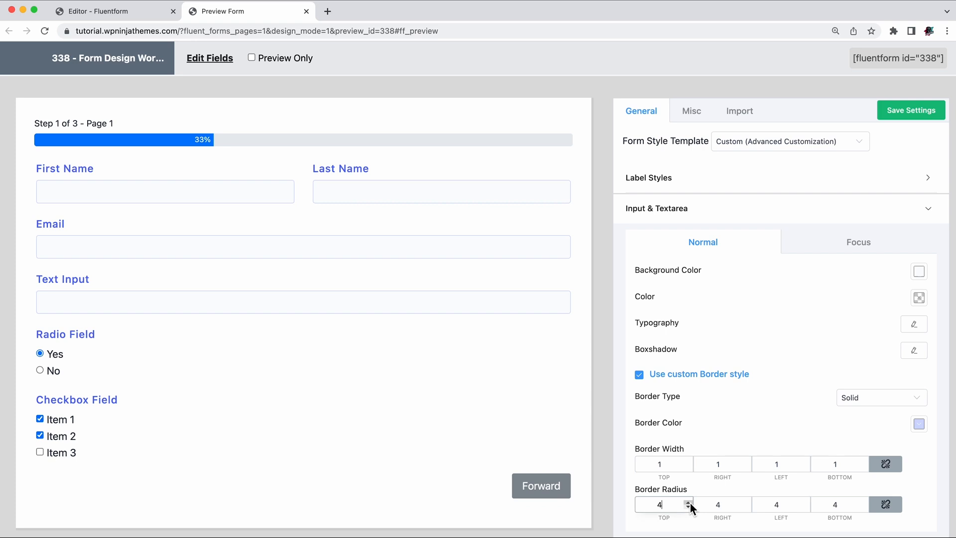
click(656, 208)
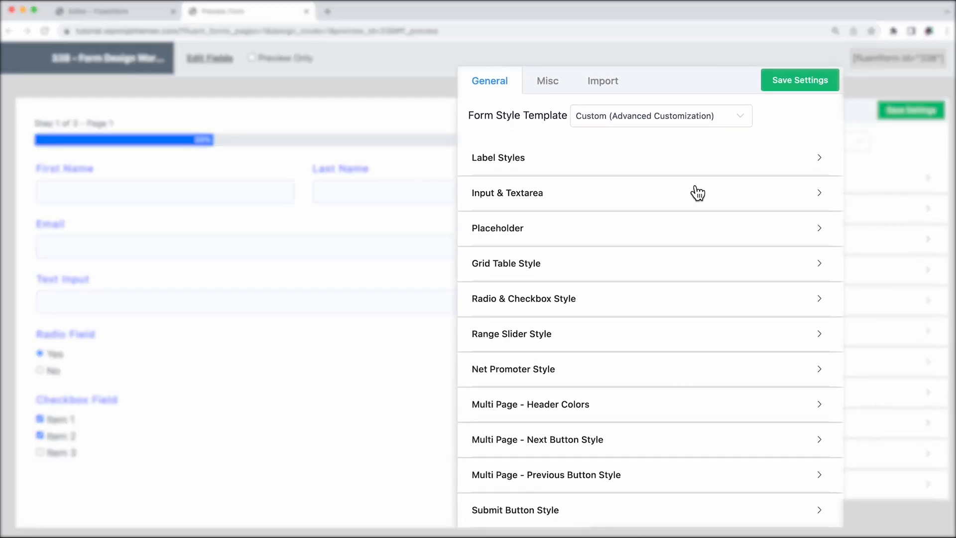
- Enable Smart UI for radios and checkboxes with blue borders and items, green checked fill
click(670, 300)
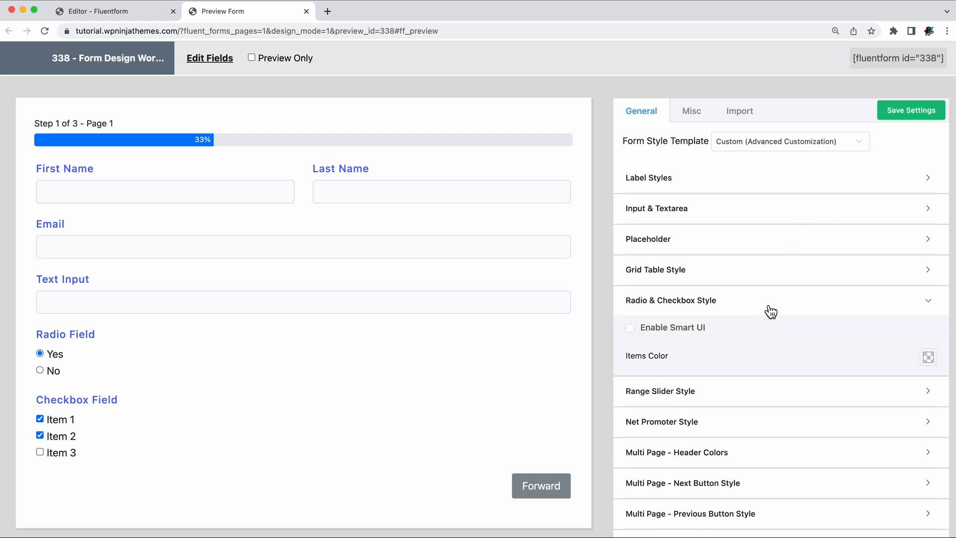
click(927, 356)
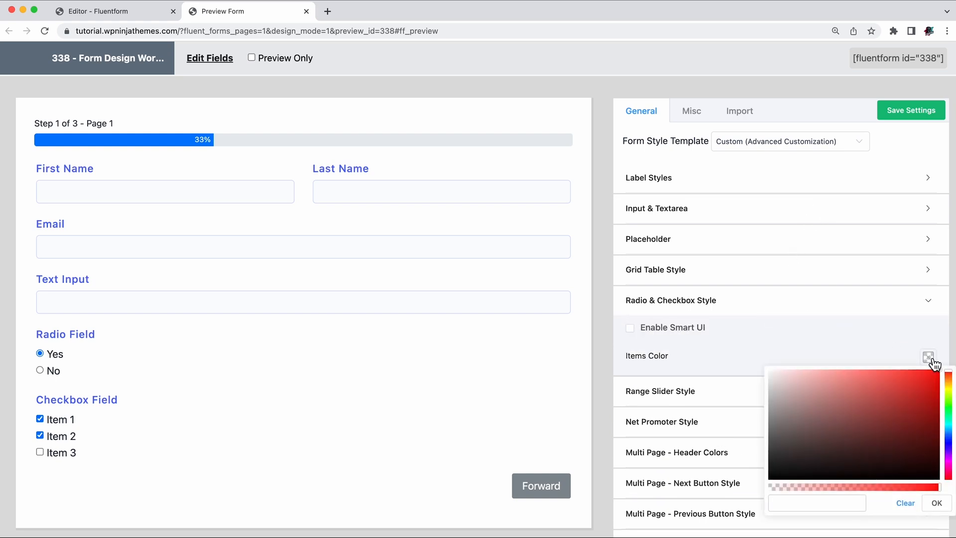
click(630, 327)
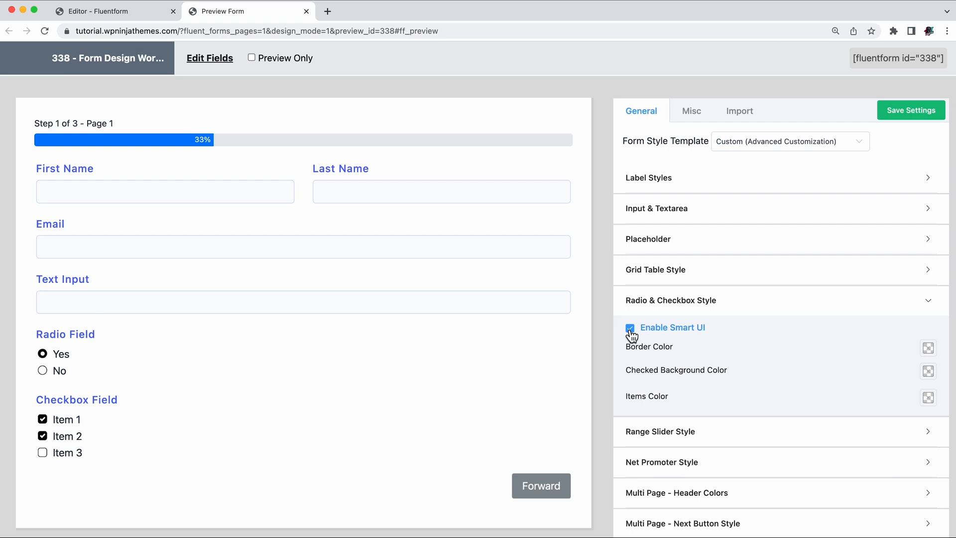
click(929, 348)
text(rgba(91, 119, 255, 1))
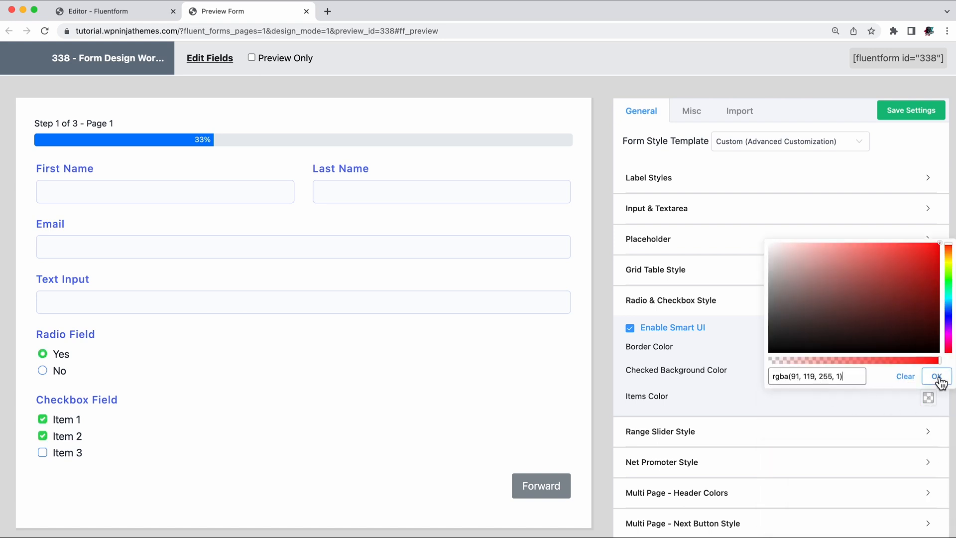
click(935, 376)
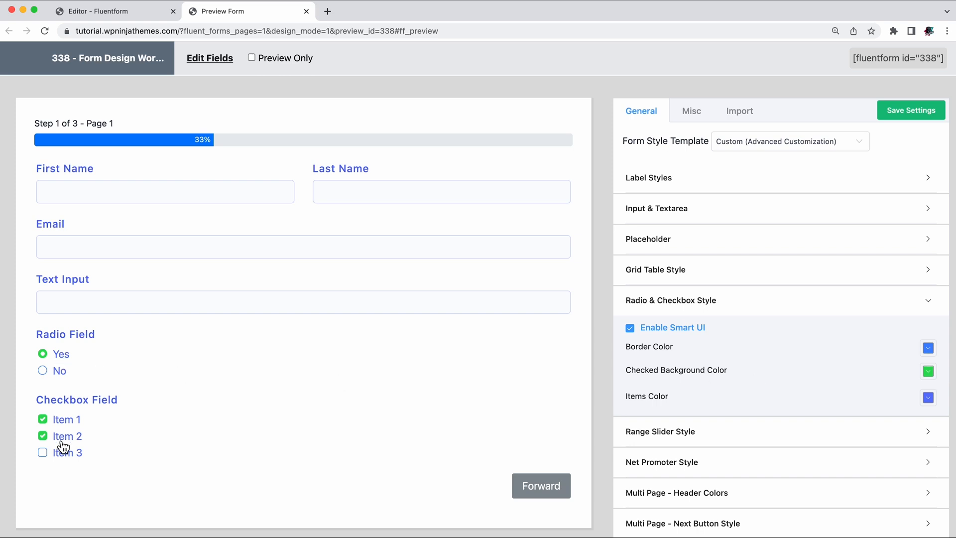
mouse_move(540, 486)
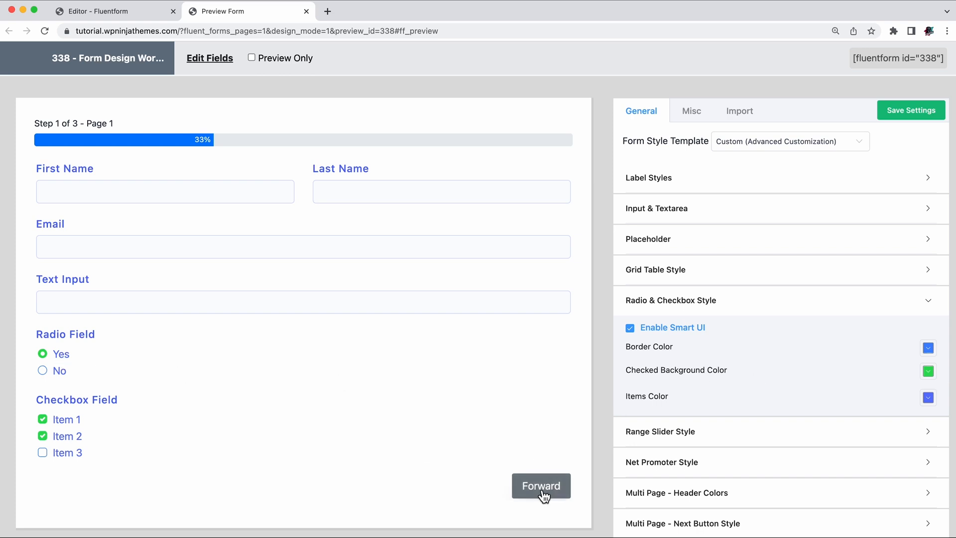
- On page two, tick a grid cell and set the grid header text and blue background
click(540, 486)
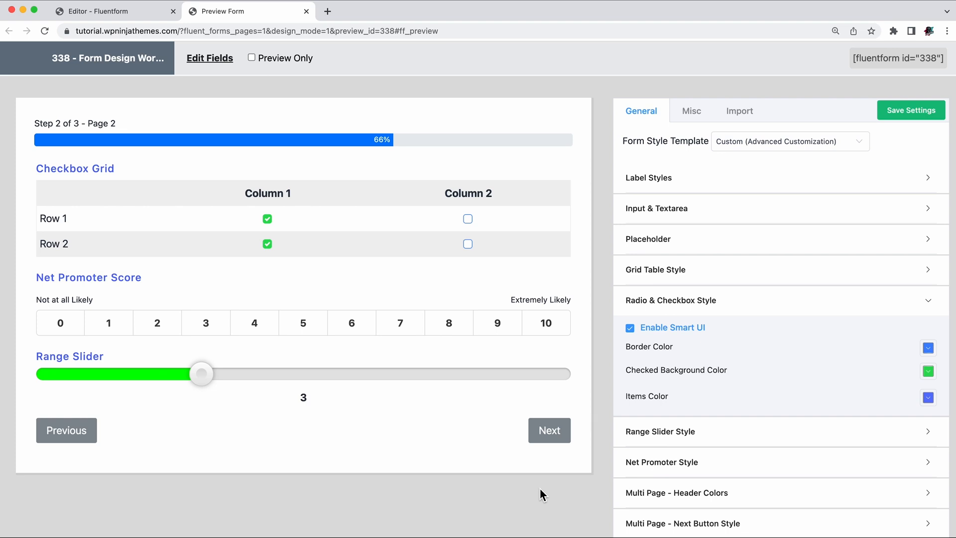
mouse_move(111, 179)
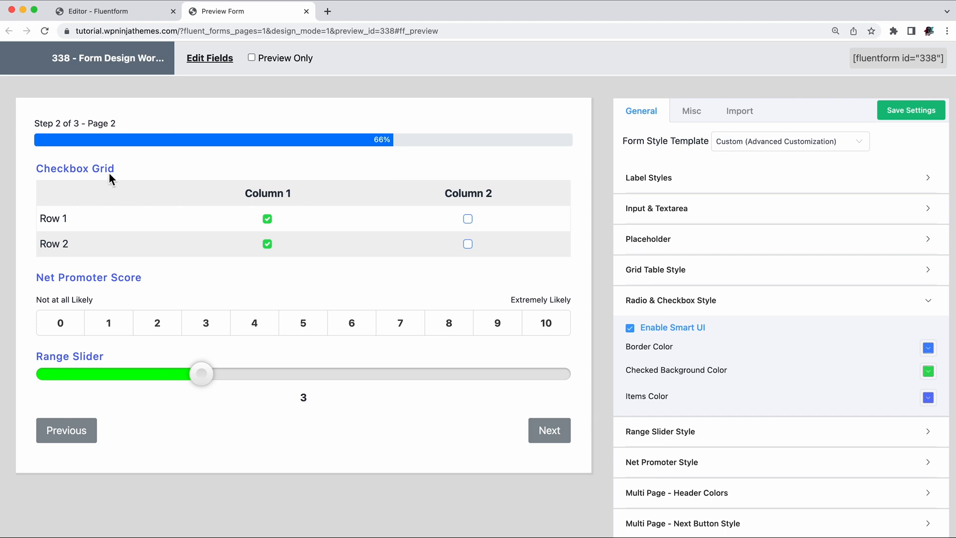
click(467, 218)
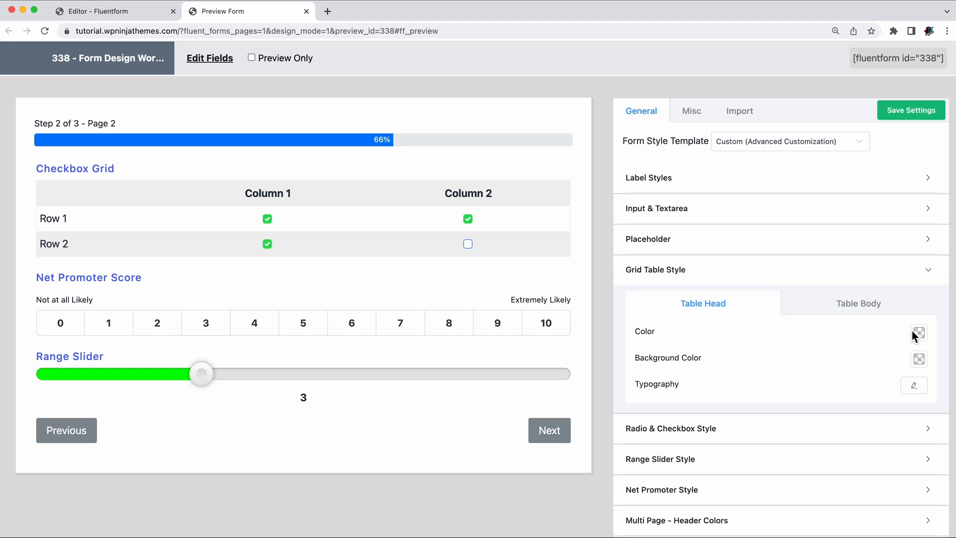
click(919, 333)
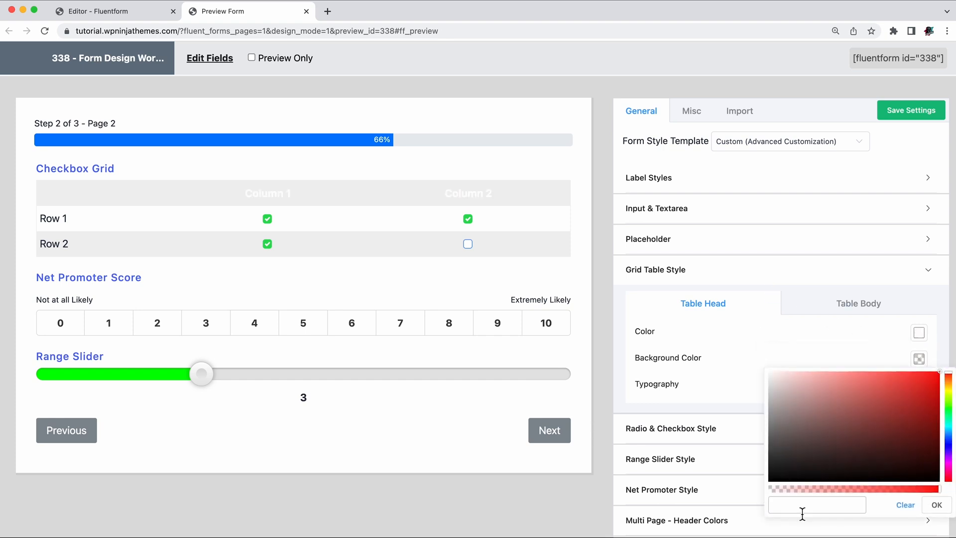
click(937, 505)
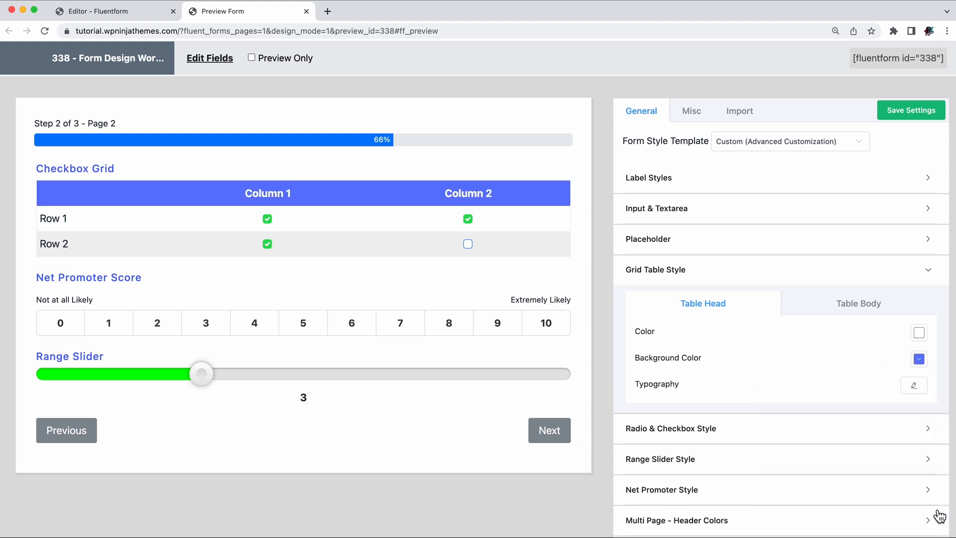
- Style the grid body: white text, light-blue background, size 17, weight 800, Capitalize
click(859, 303)
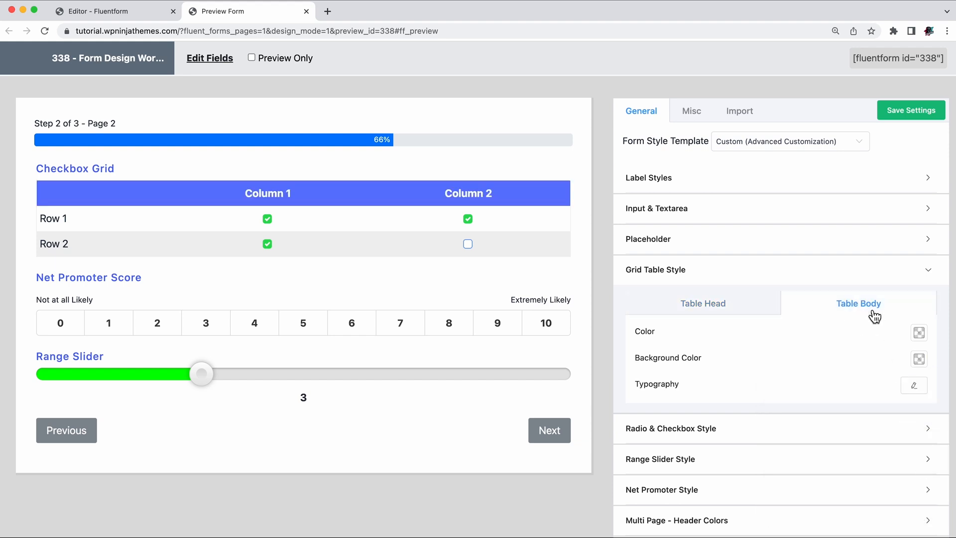
click(919, 332)
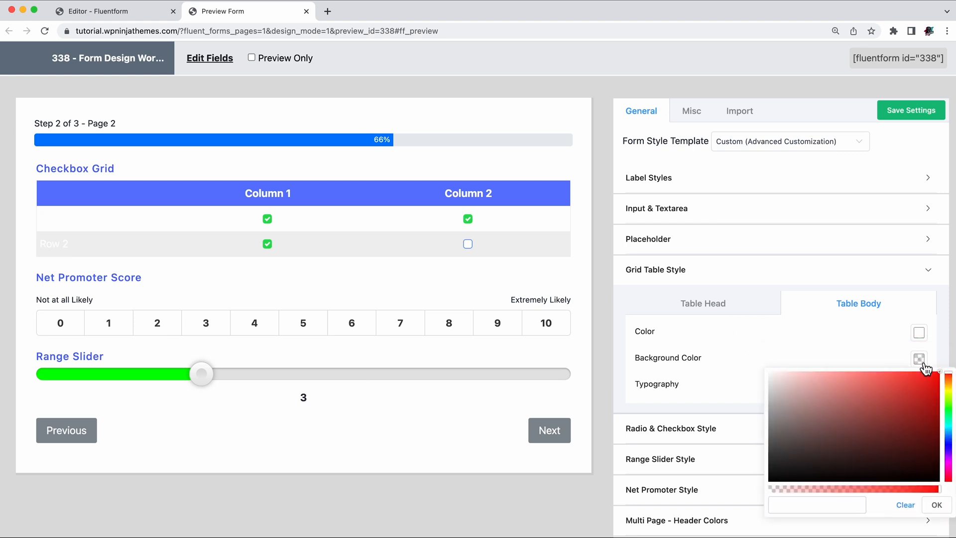
click(937, 505)
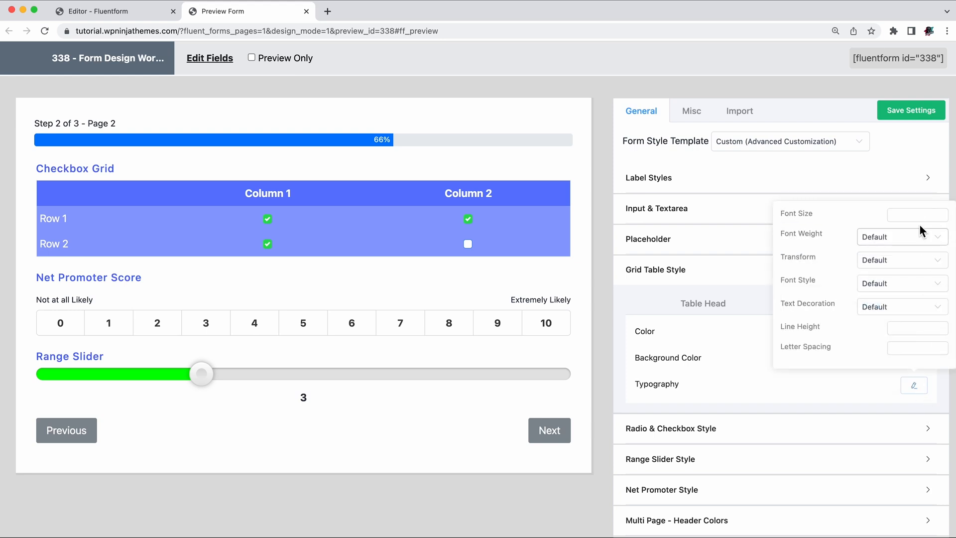
click(901, 236)
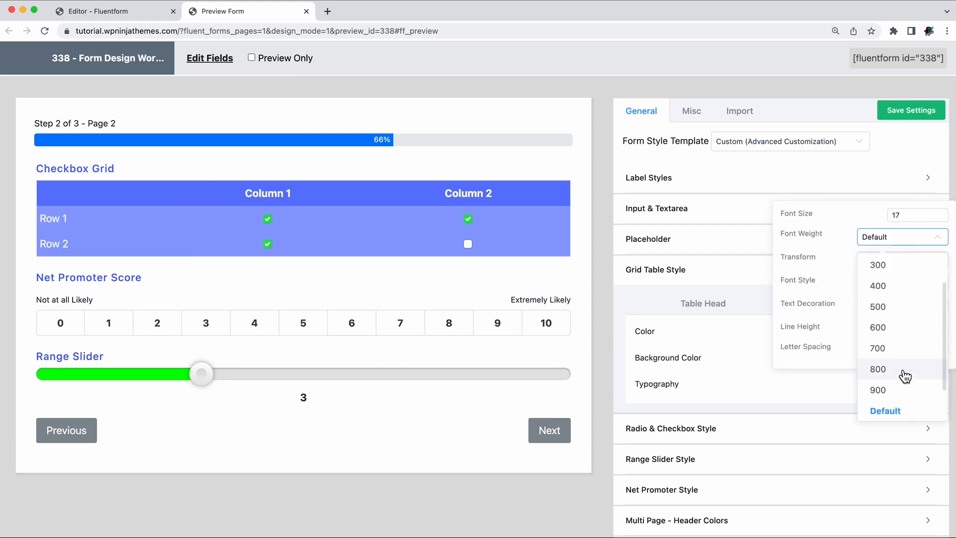
click(878, 369)
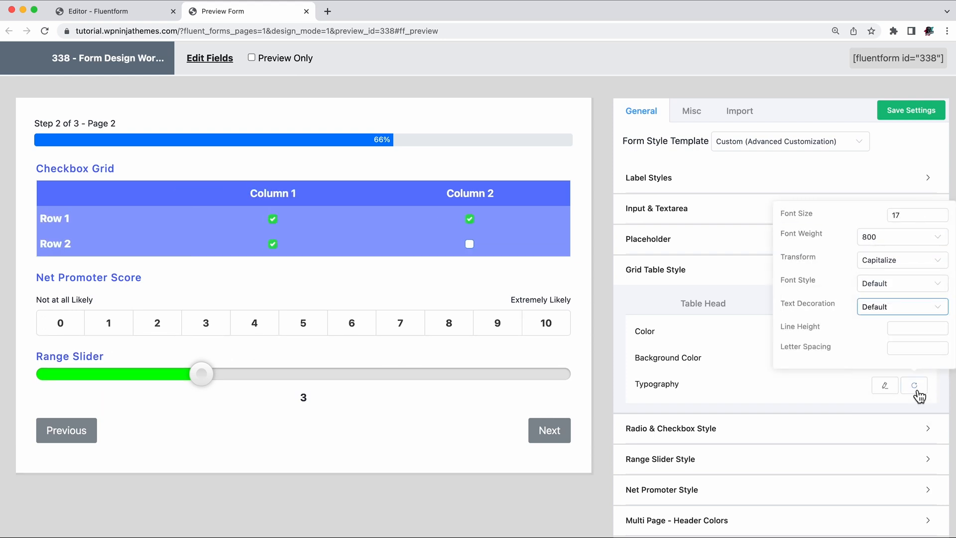
click(914, 386)
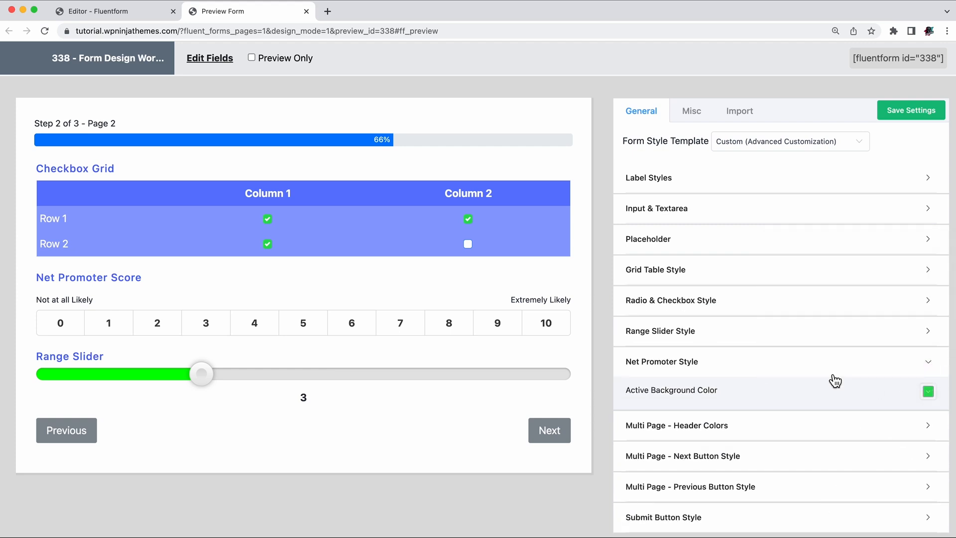
- Preview score 5's green highlight, then make the slider blue with a light-blue track
click(303, 323)
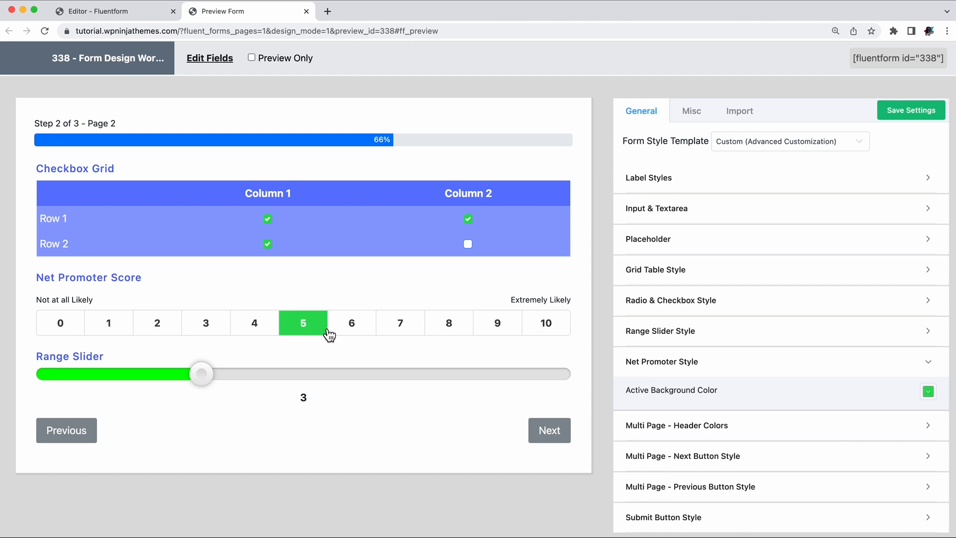
click(660, 331)
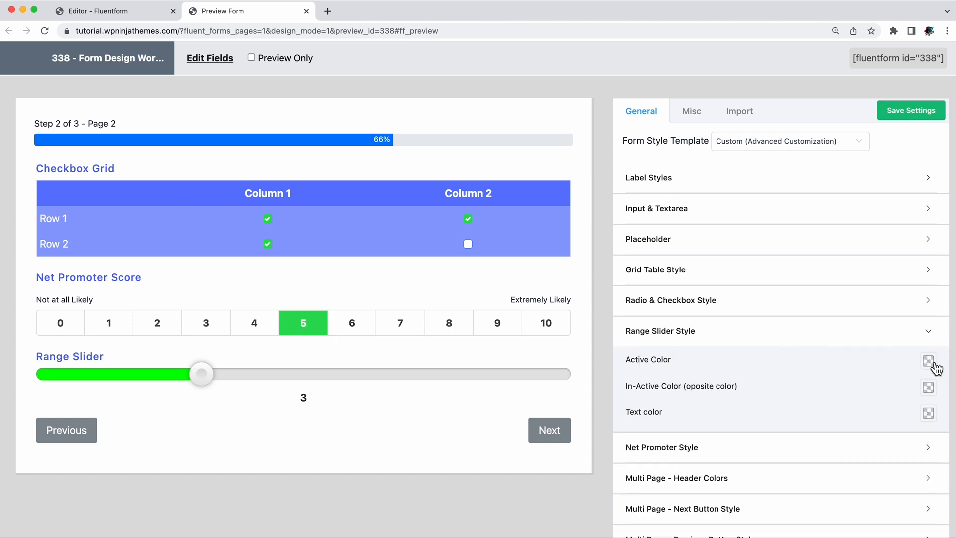
click(928, 360)
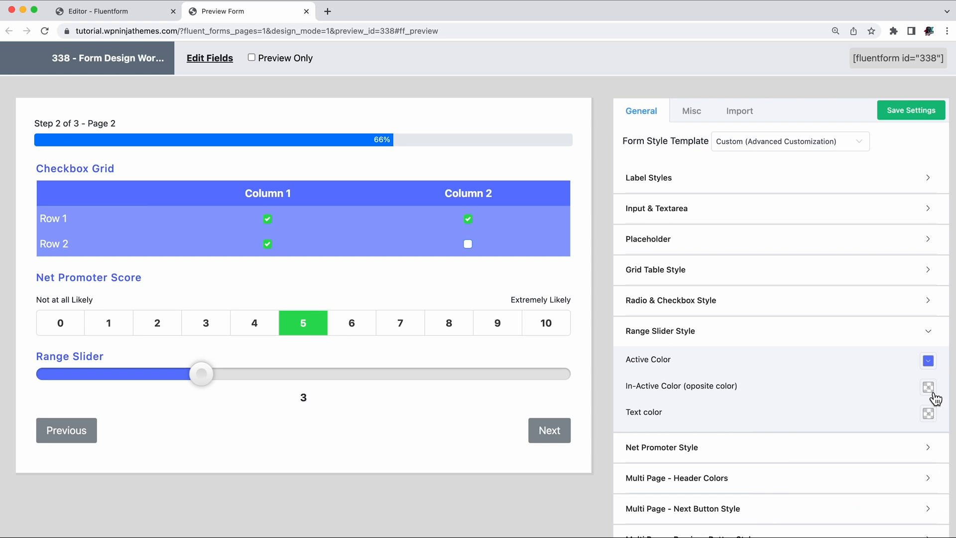
click(928, 387)
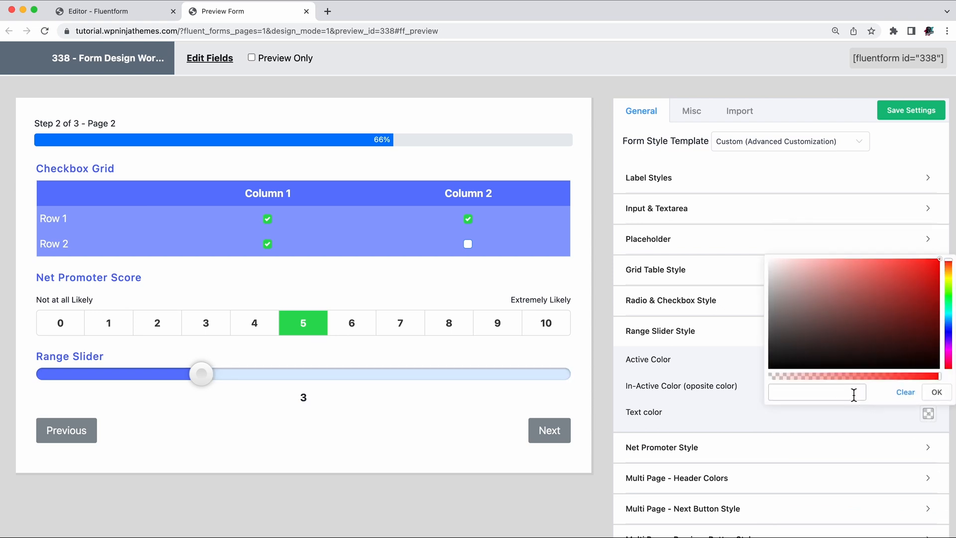
click(937, 391)
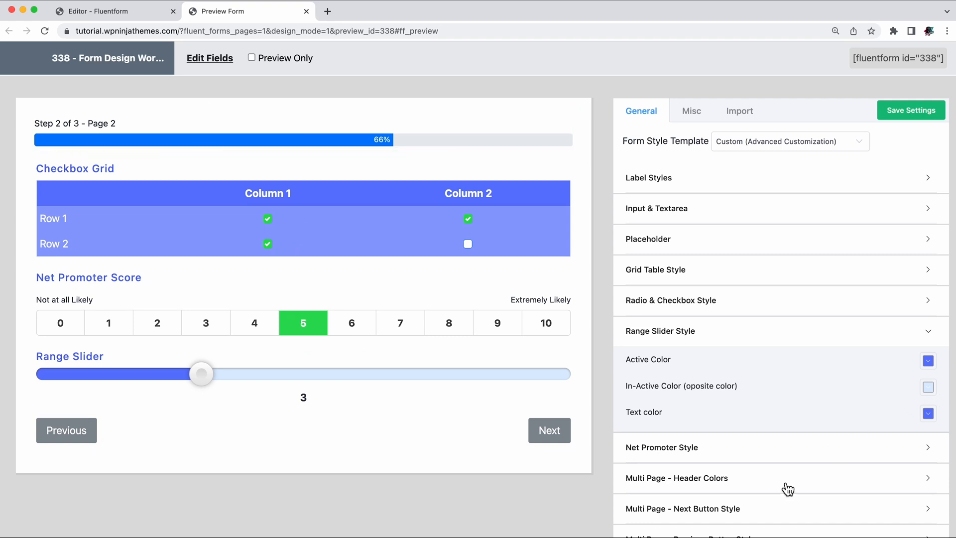
- Set the Previous button background red, and the Next button background green with white text
click(927, 361)
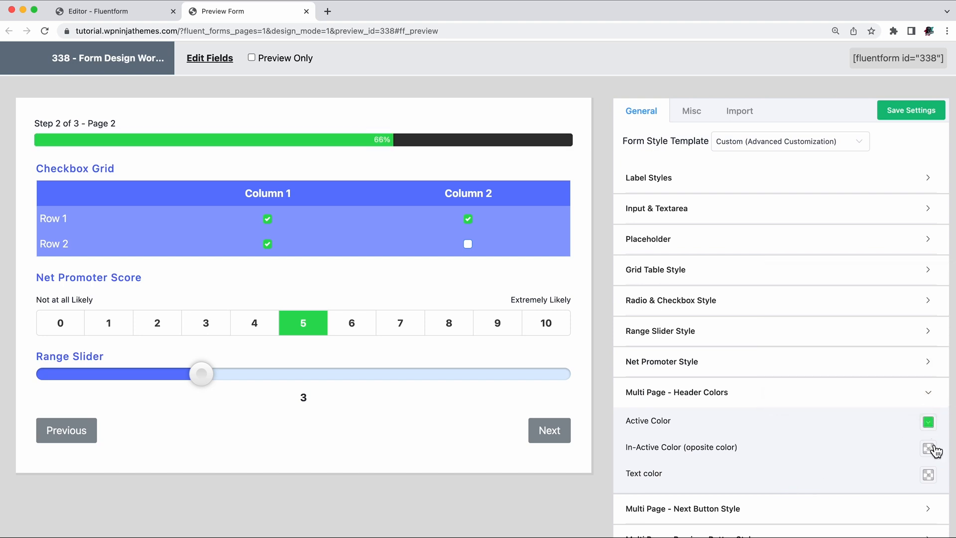
click(927, 449)
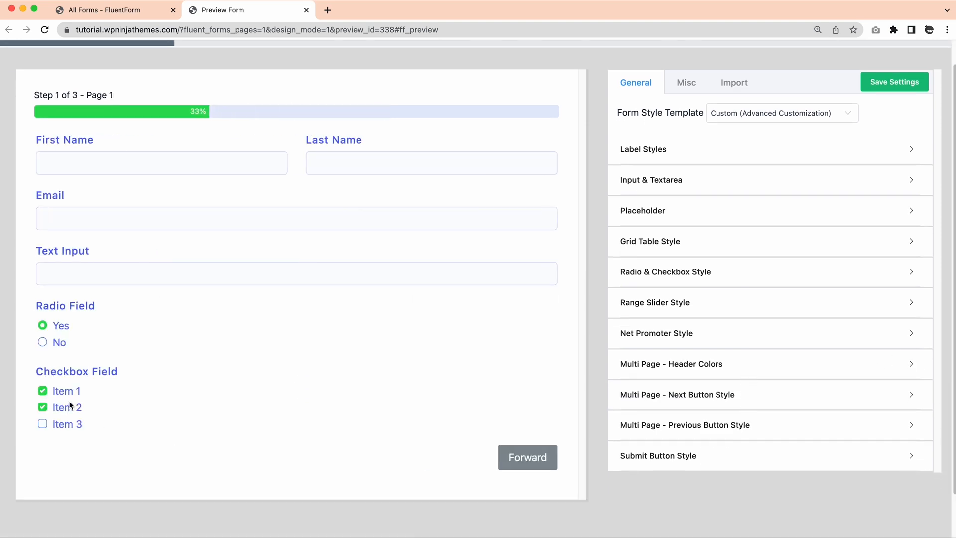
click(527, 457)
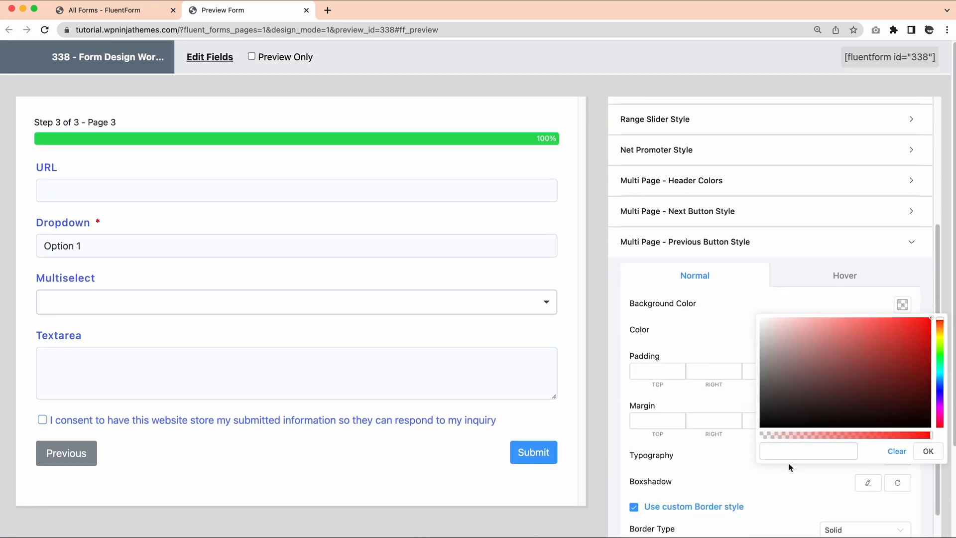
click(927, 451)
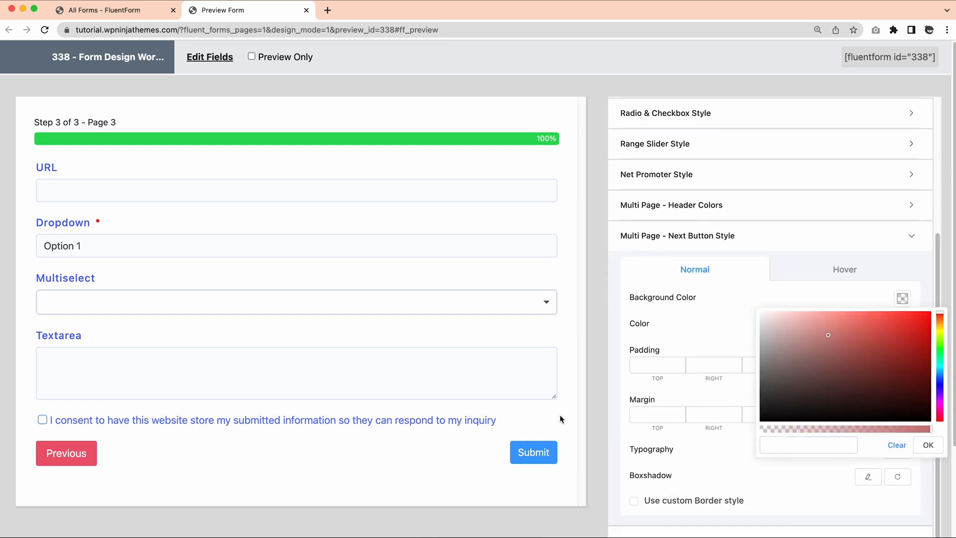
click(66, 453)
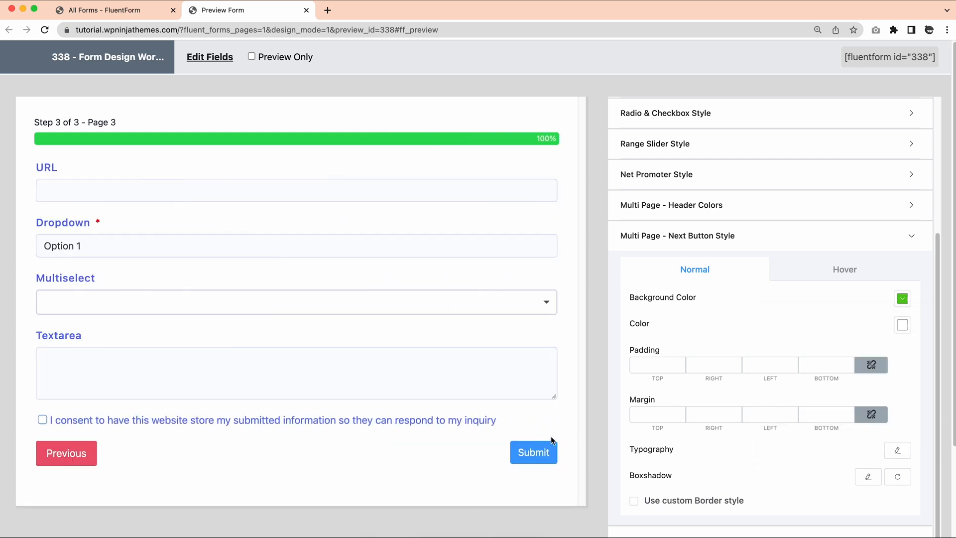
- Give the Submit button a rgba(46,219,86,1) background, white text and rgba(39,41,39,1) hover background
scroll(down, 3)
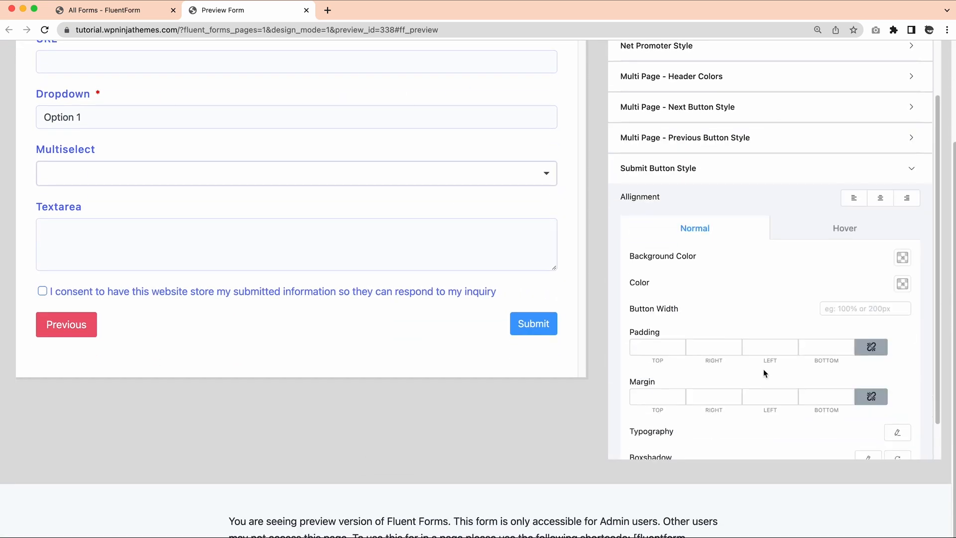
click(902, 257)
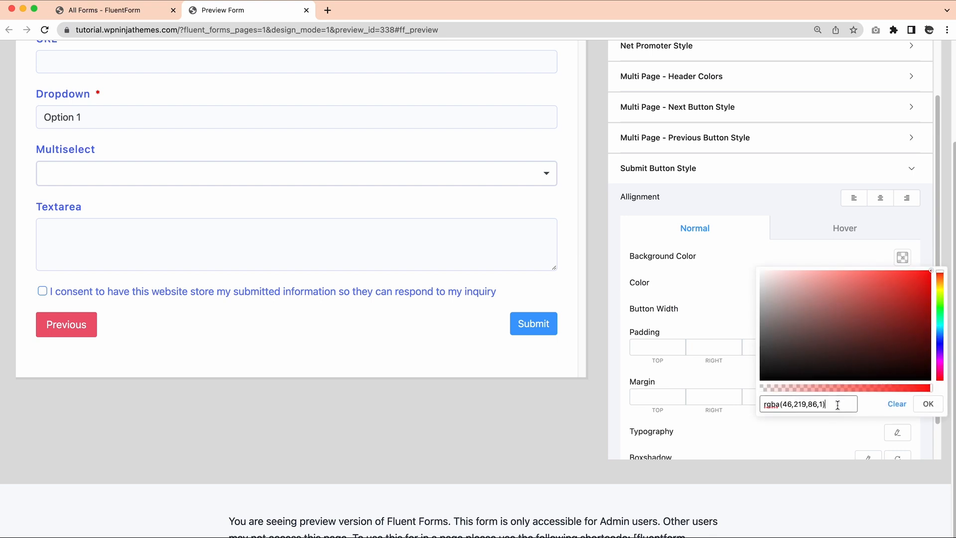
click(844, 300)
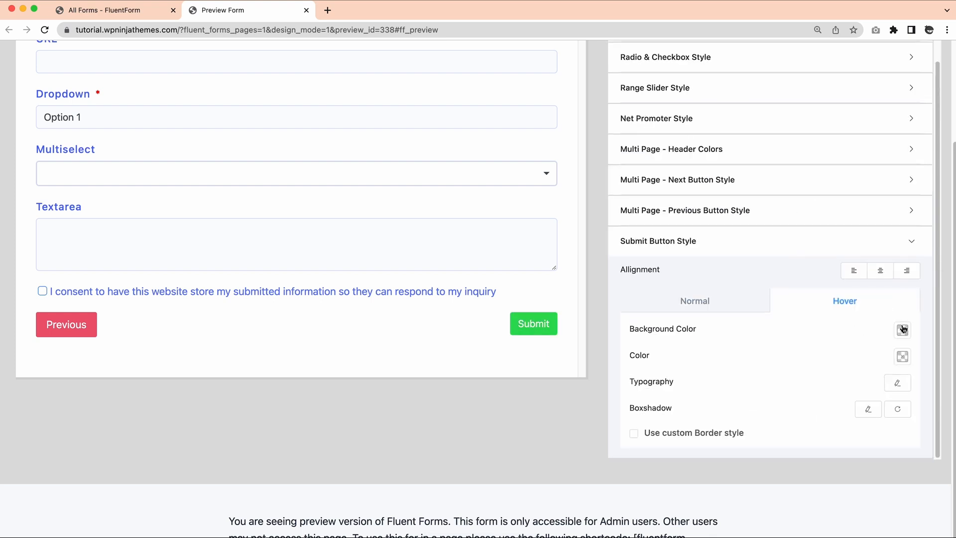
click(902, 329)
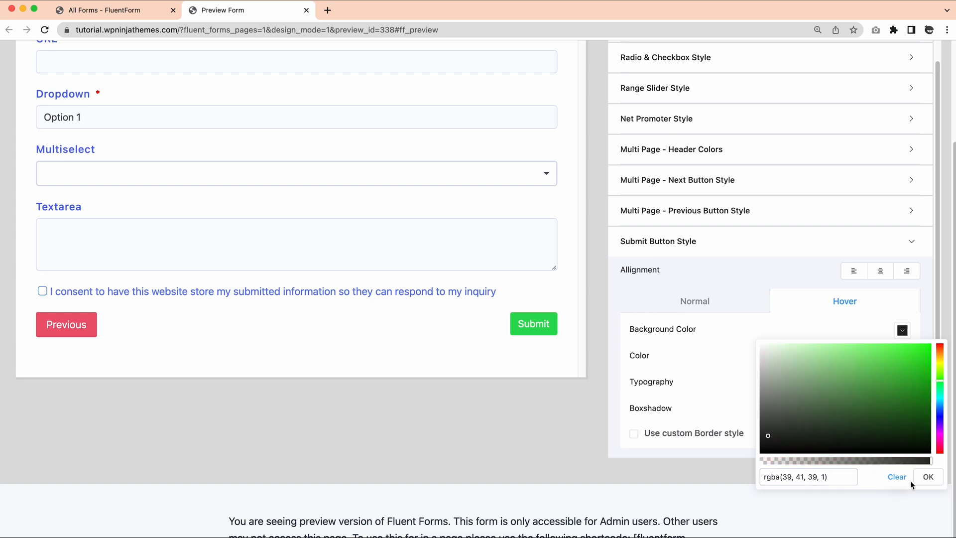
click(928, 476)
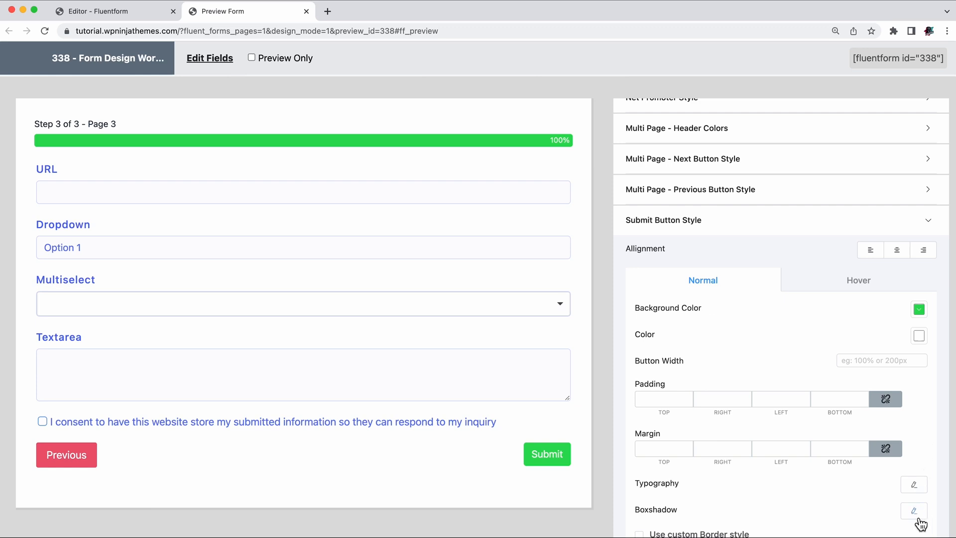
click(913, 510)
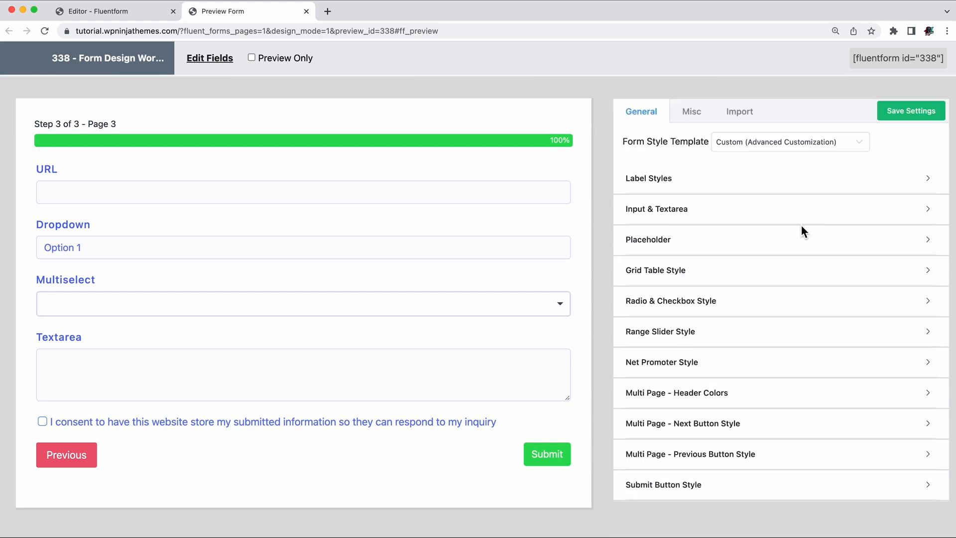
- Give the form container a white background and a blue text colour in Container Styles
click(691, 111)
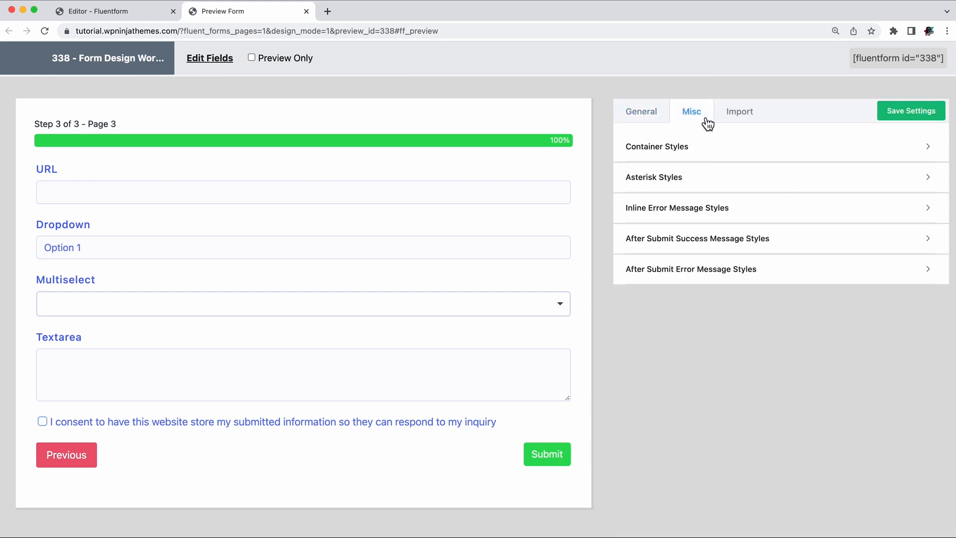
click(657, 147)
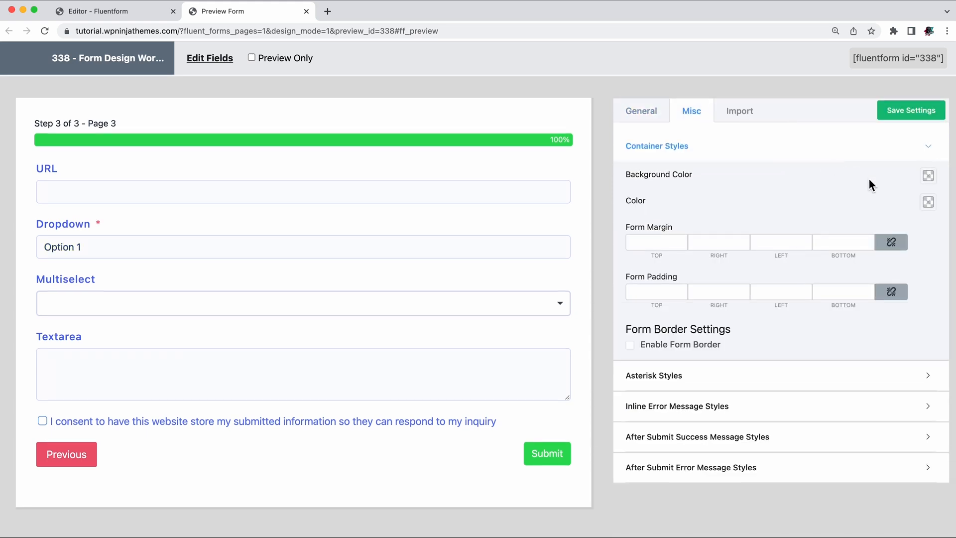
click(928, 202)
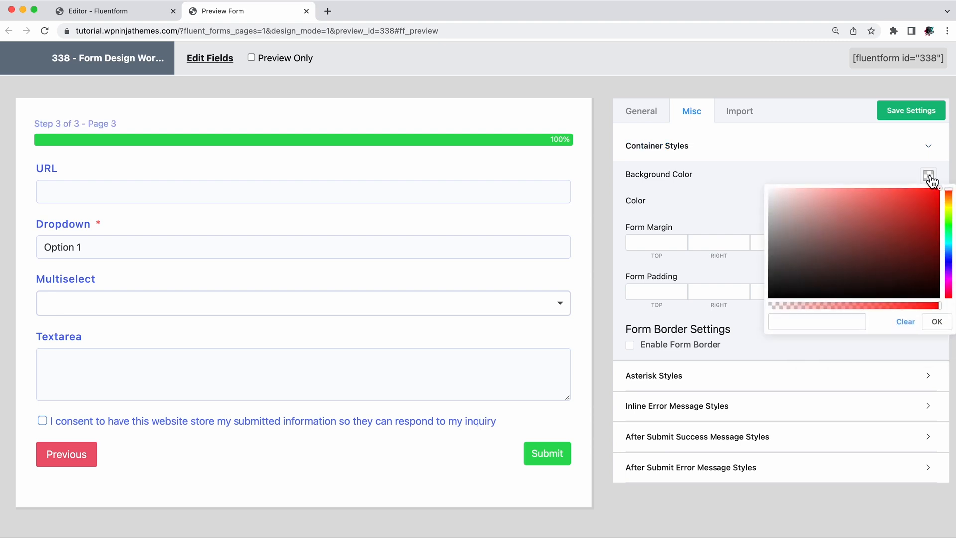
click(792, 205)
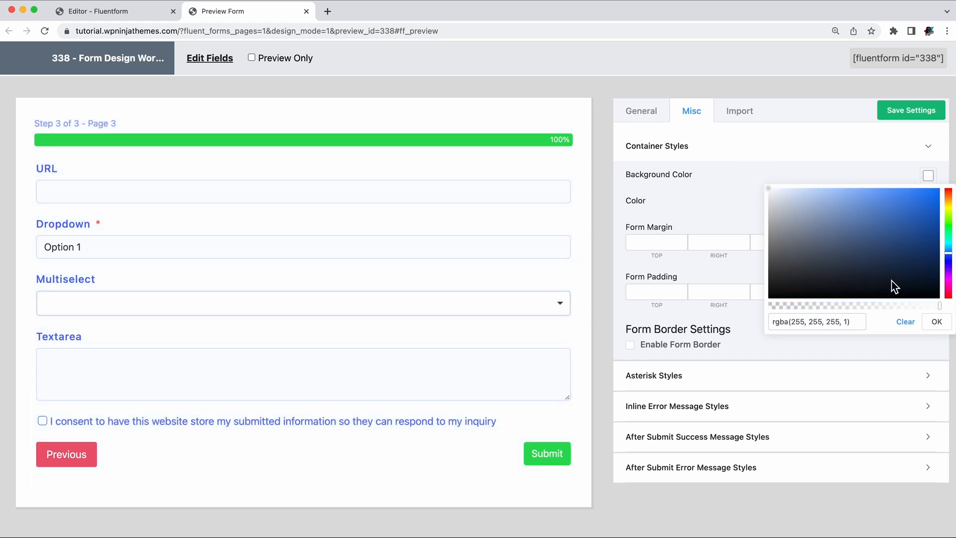
click(936, 321)
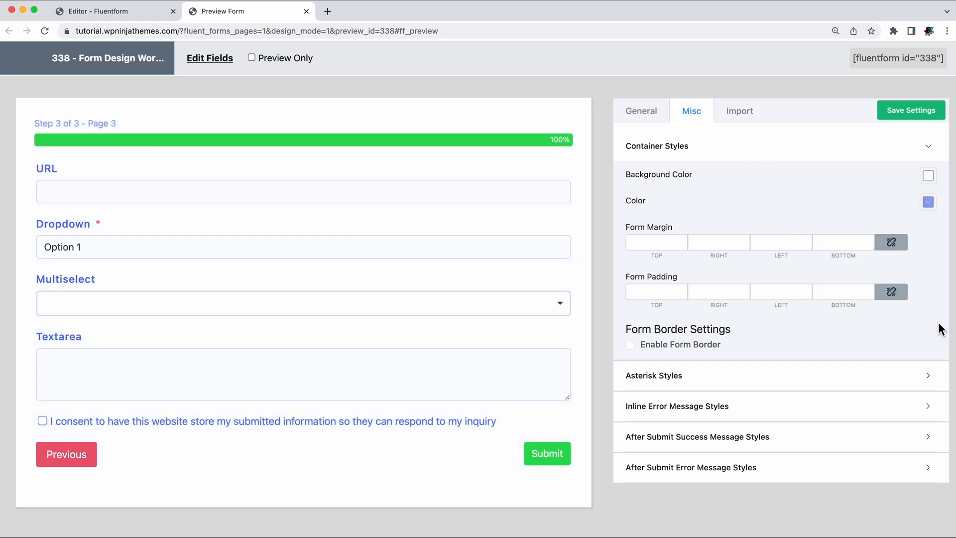
- Set form margin -14 and padding 30, and enable the form border with radius 10
text(-1)
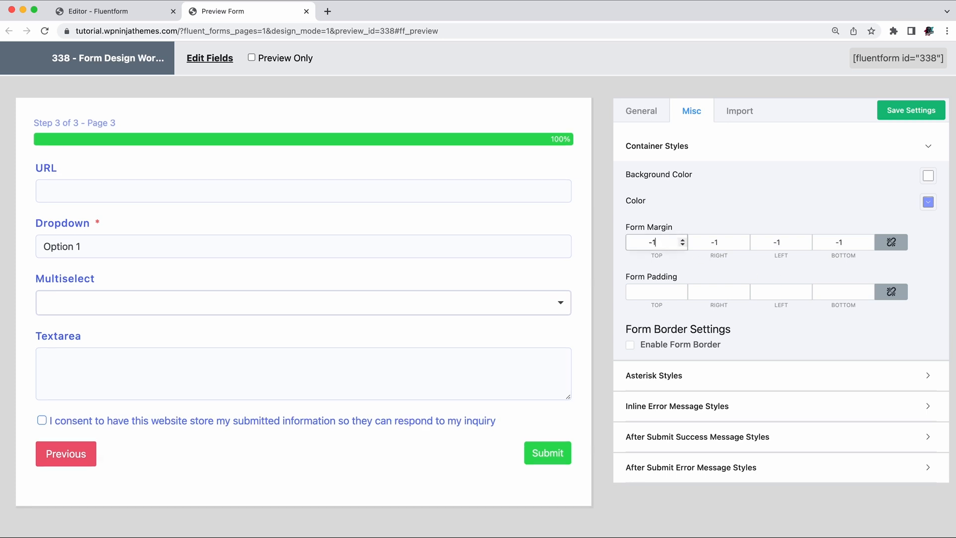
text(30)
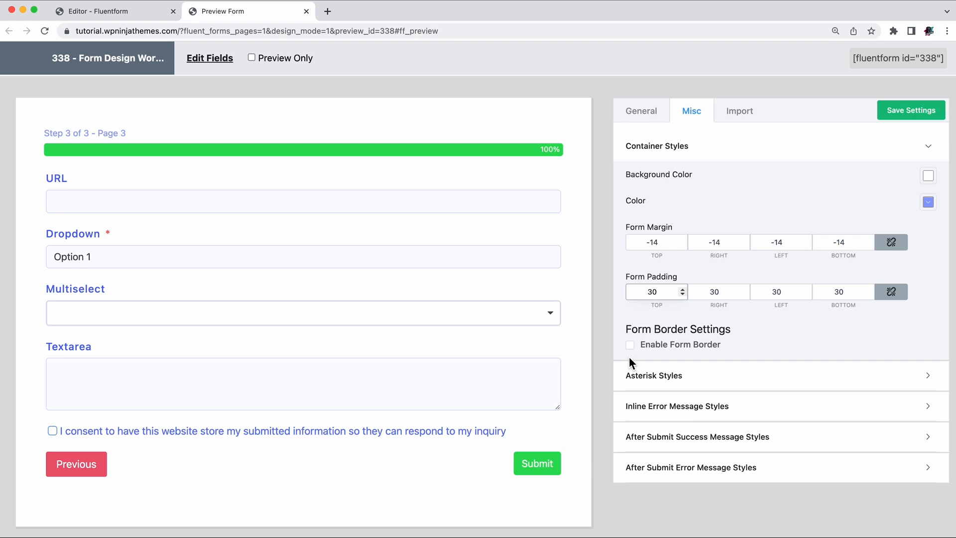
click(630, 345)
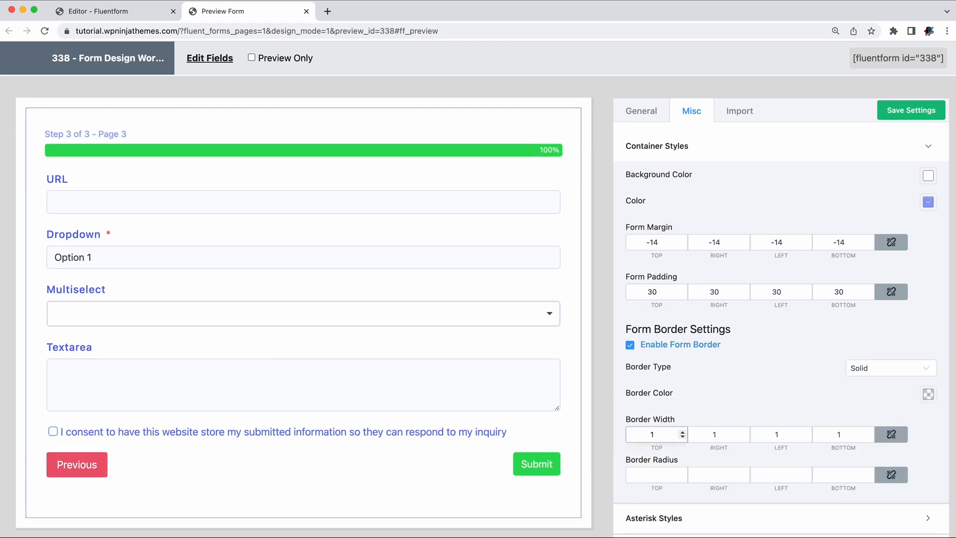
text(10)
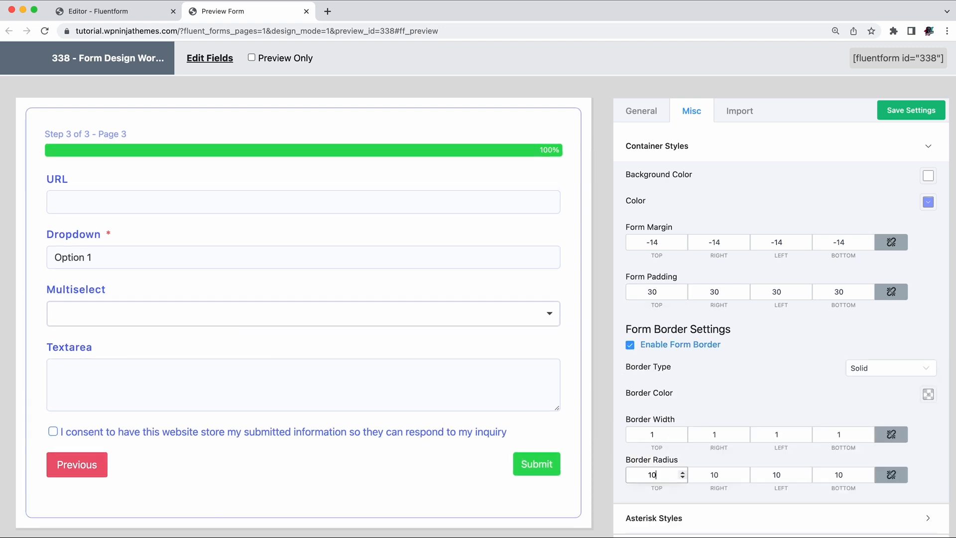
- Submit the form to preview errors and make inline error messages red
click(536, 464)
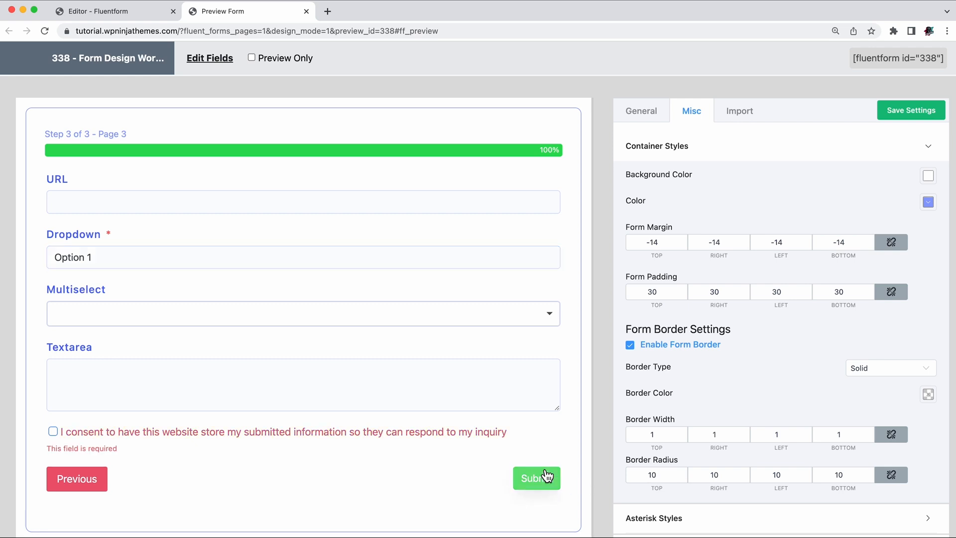
mouse_move(117, 468)
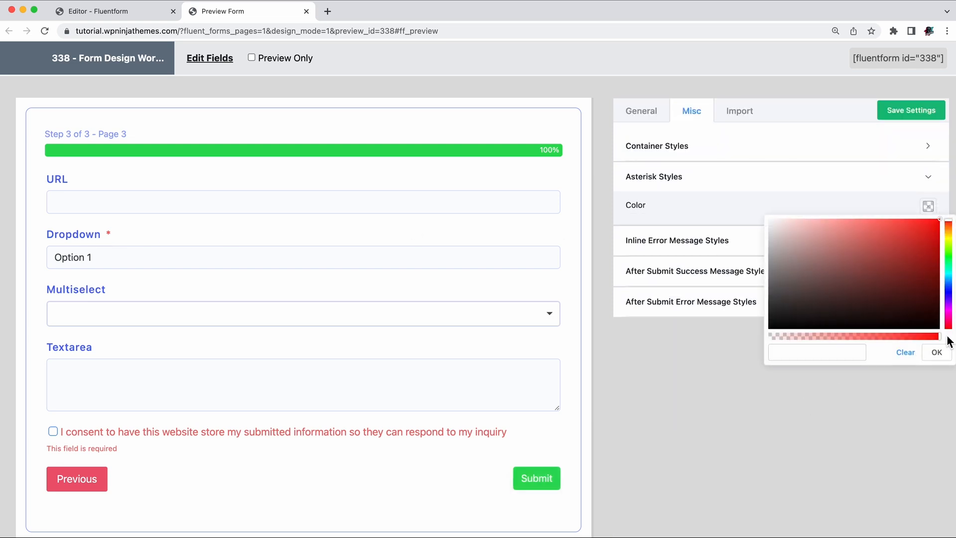
click(937, 352)
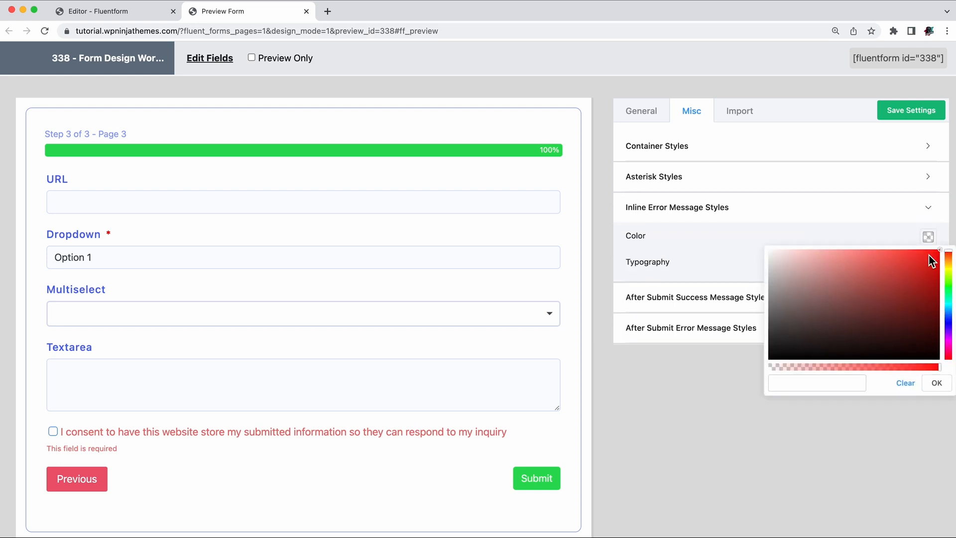
click(942, 256)
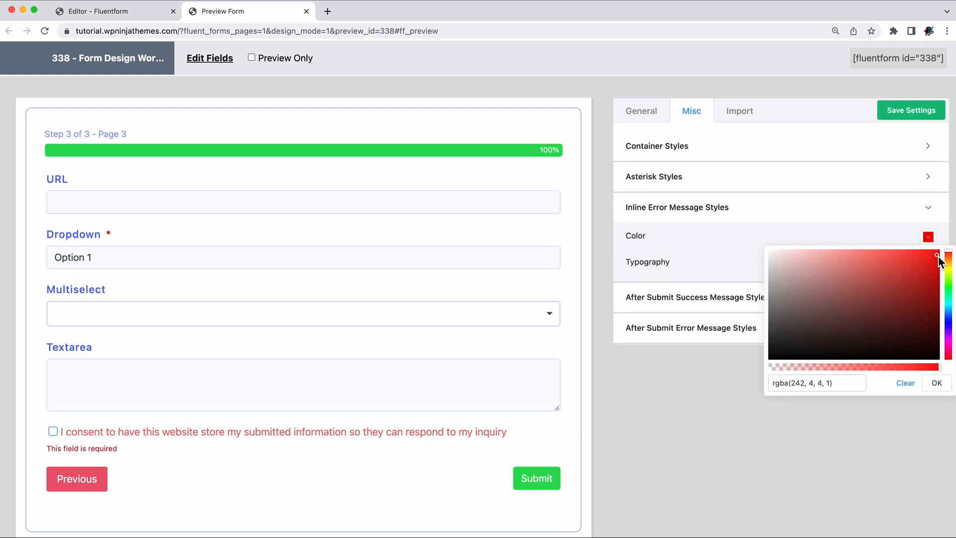
click(922, 263)
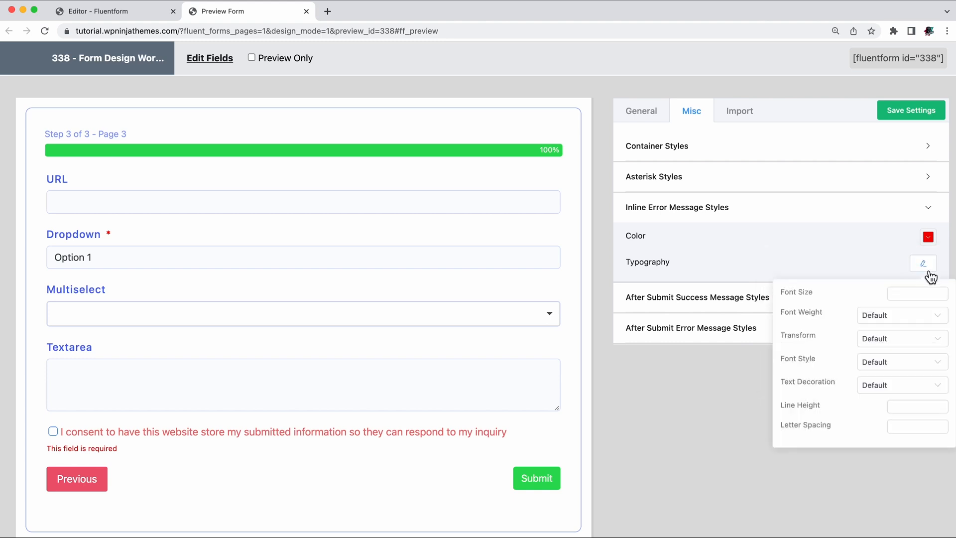
- Give the success message blue text, white background and a 2, 2, 15, -10 box shadow
click(923, 264)
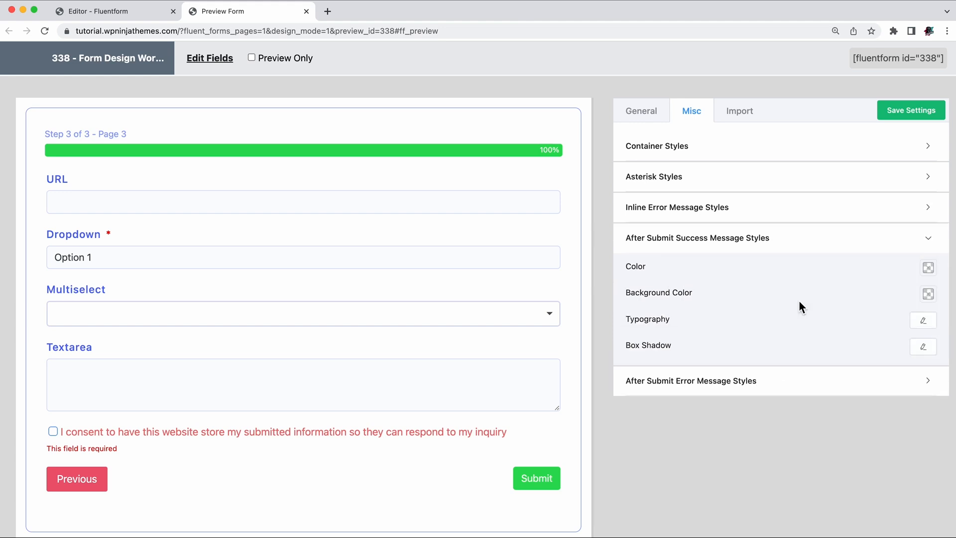
click(535, 478)
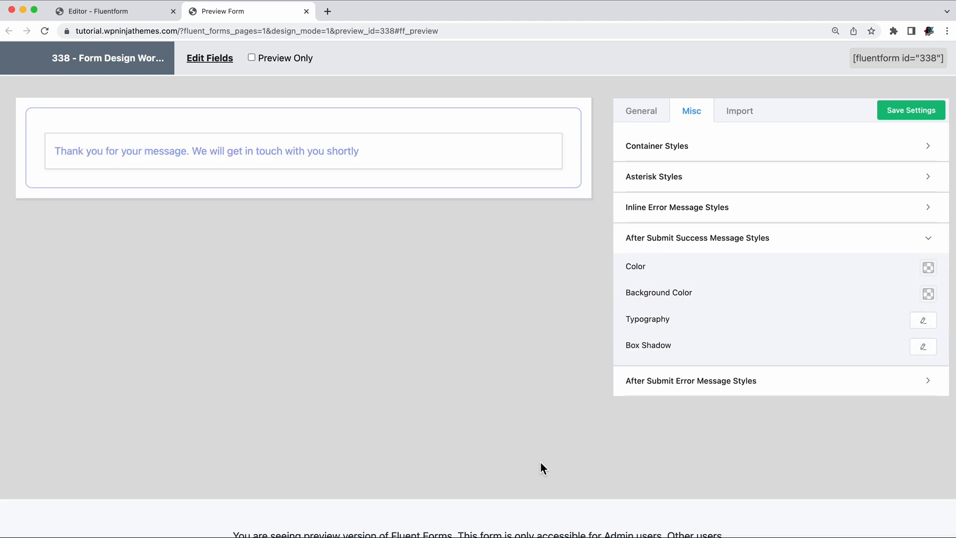
click(928, 267)
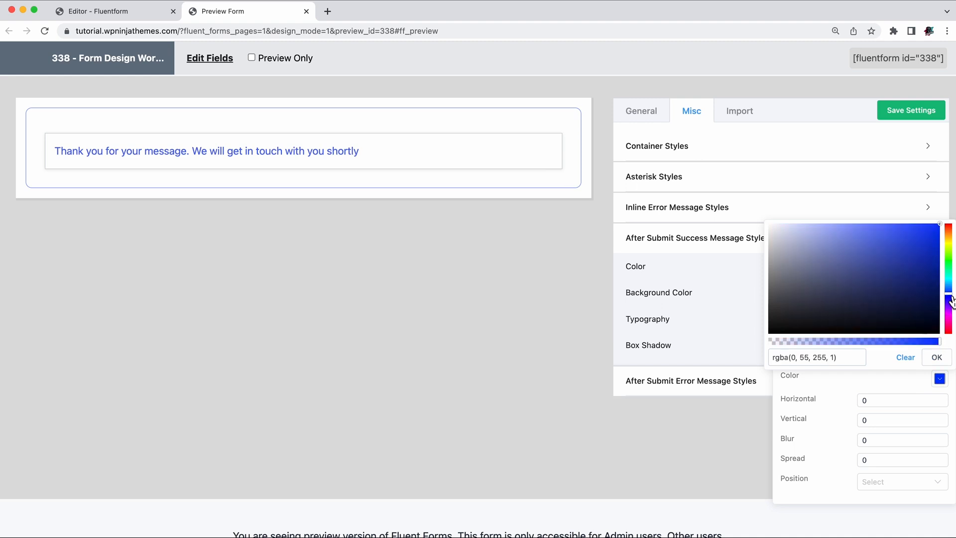
click(937, 356)
text(-10)
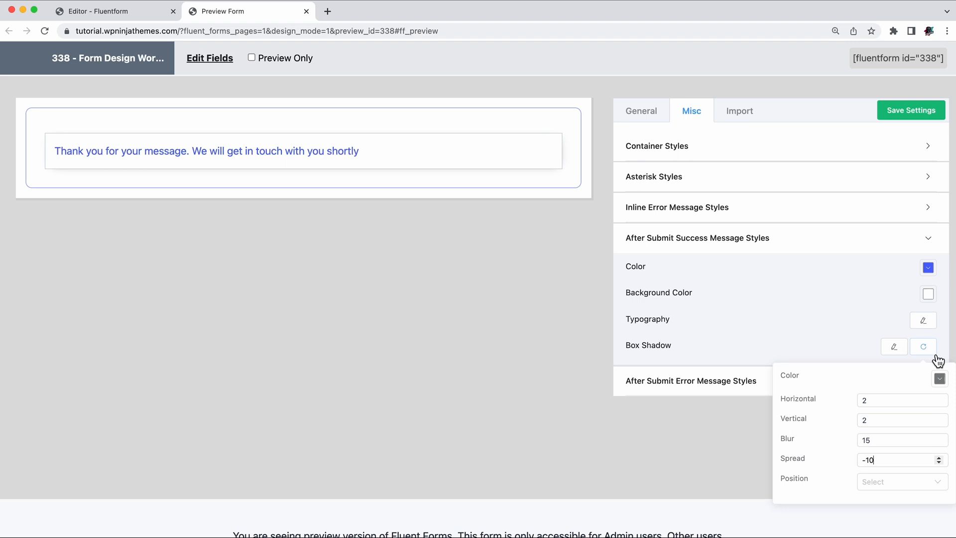
click(910, 111)
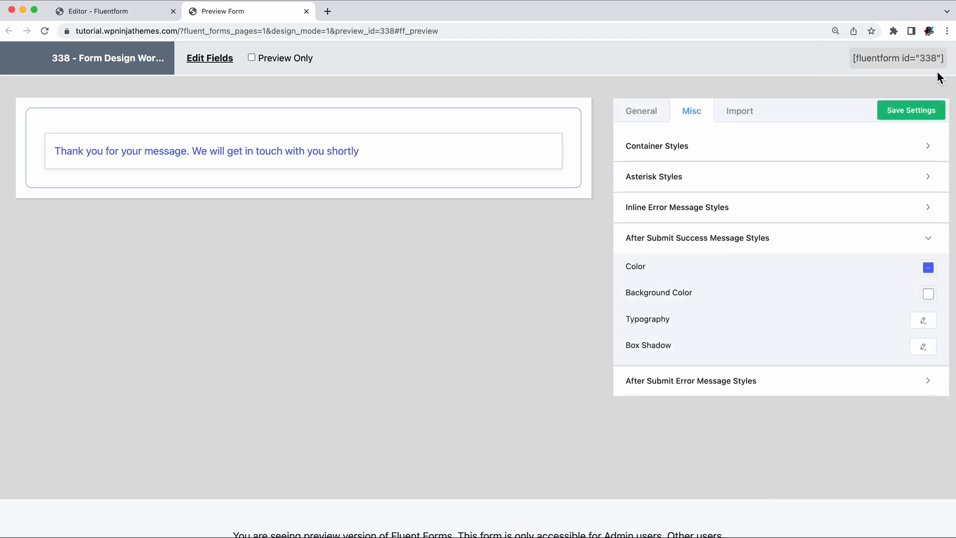
- Show the Import styles panel and browse the Select Form To Apply list without choosing
click(739, 110)
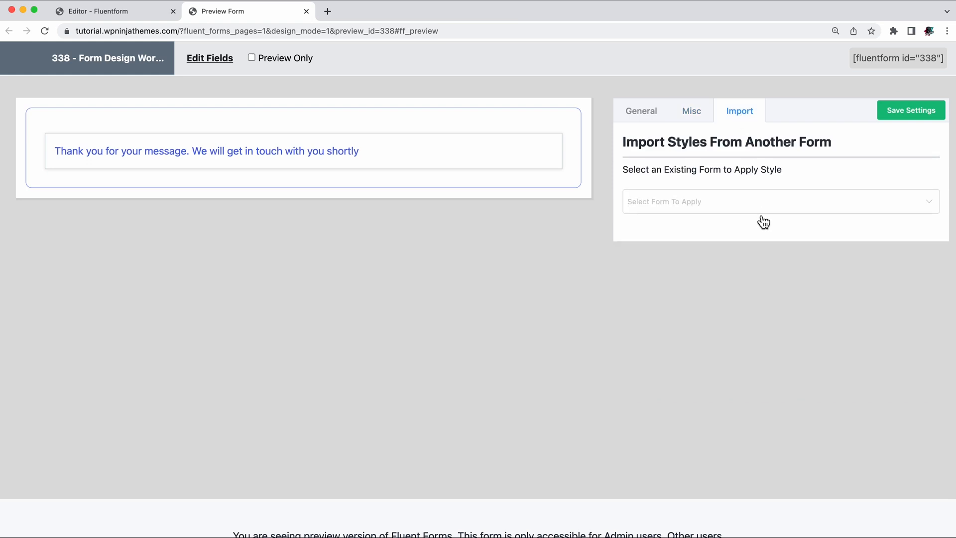
click(780, 201)
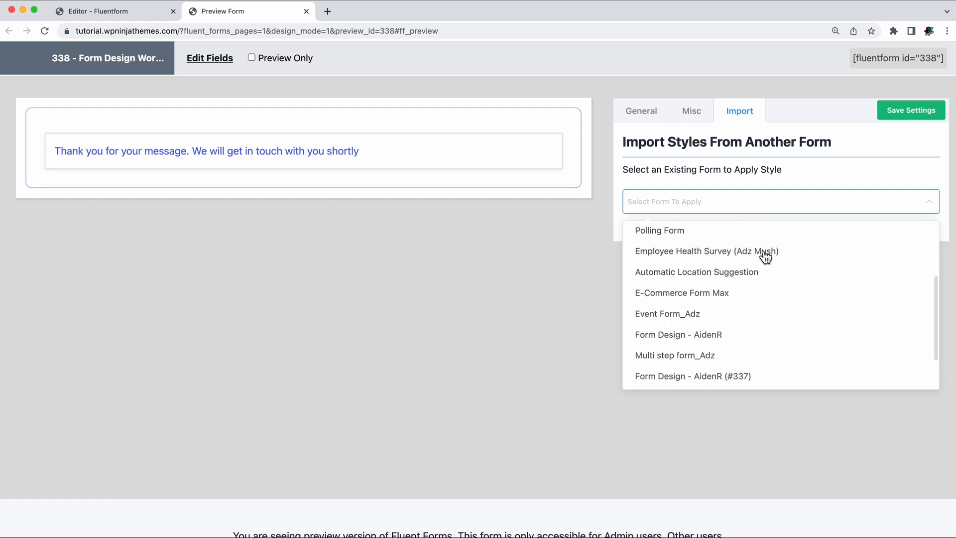
click(780, 201)
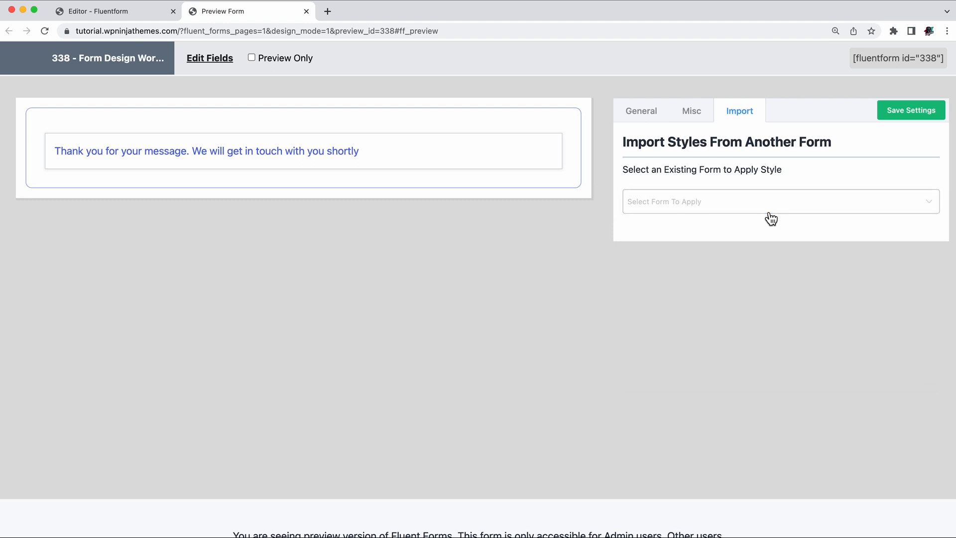